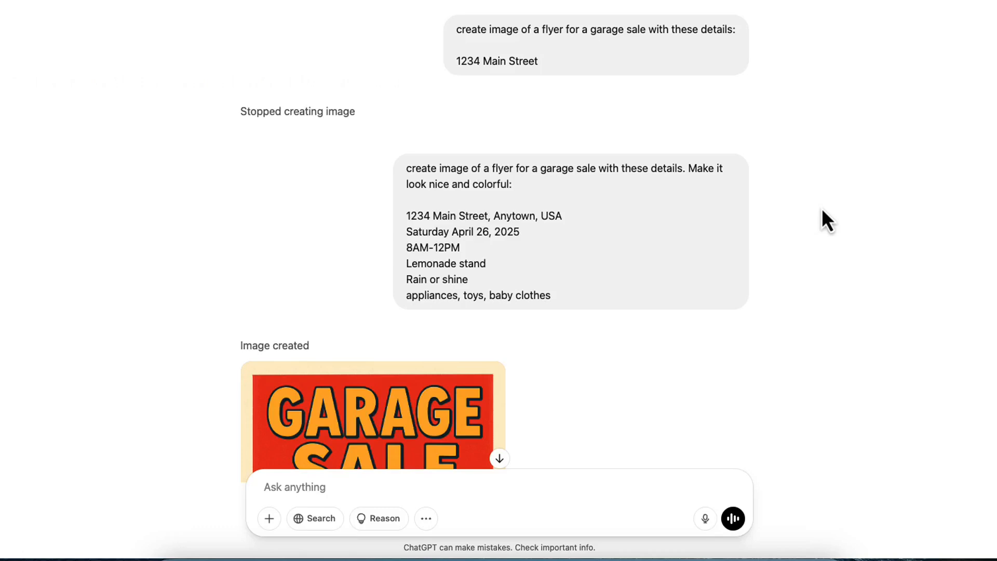
{"action": "mouse_move", "coordinate": [481, 303]}
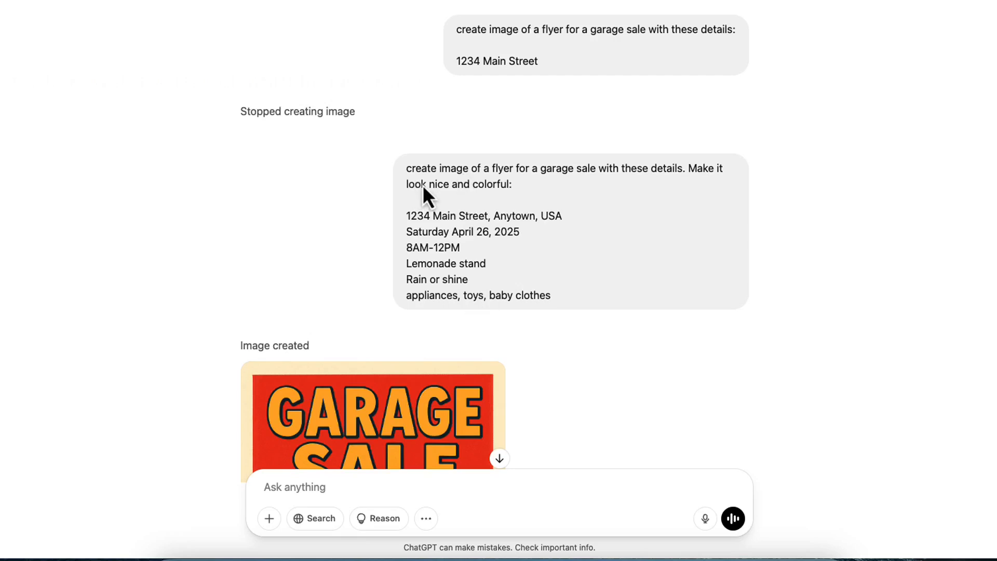
{"action": "mouse_move", "coordinate": [508, 193]}
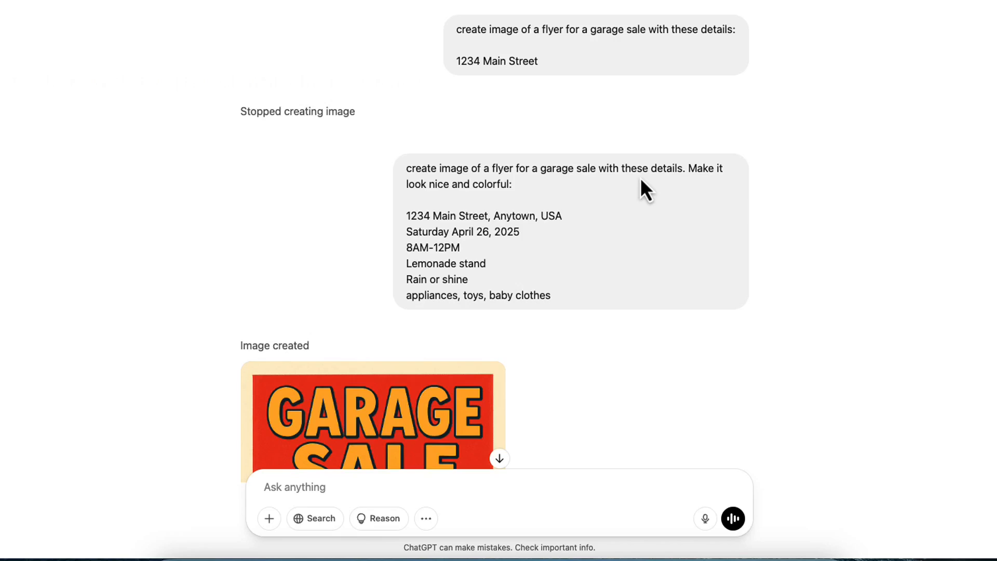
{"action": "mouse_move", "coordinate": [463, 211]}
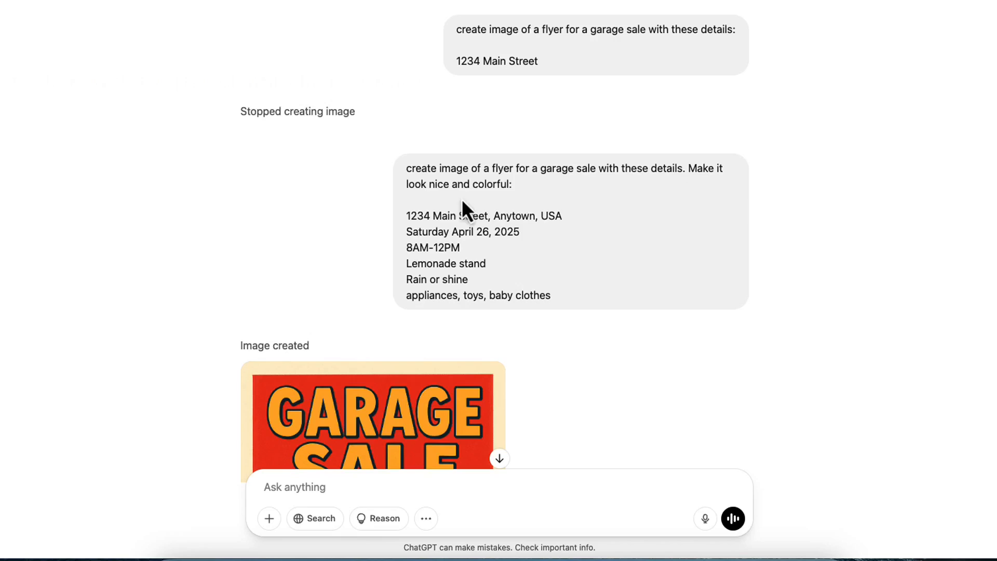
{"action": "mouse_move", "coordinate": [423, 234]}
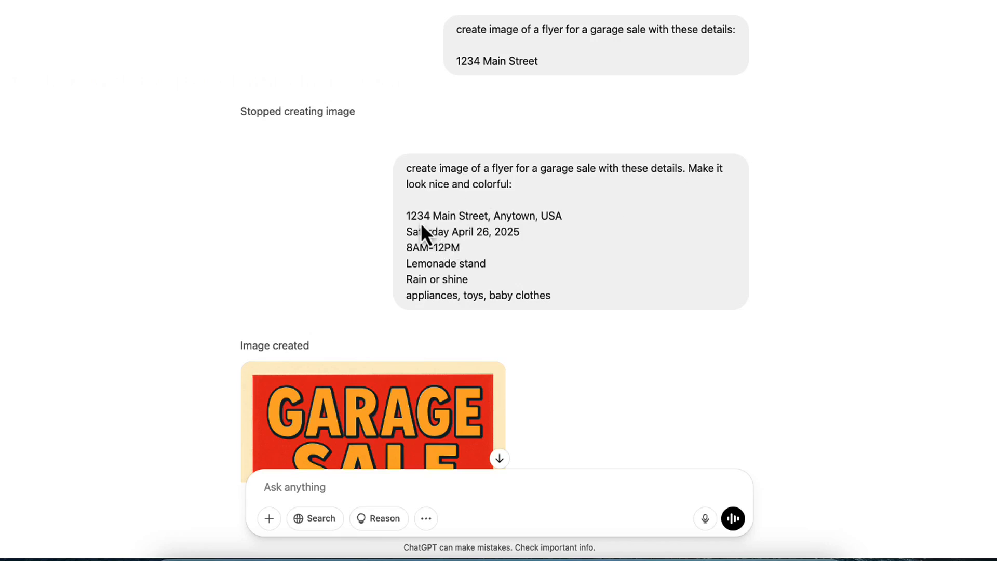
{"action": "mouse_move", "coordinate": [419, 240]}
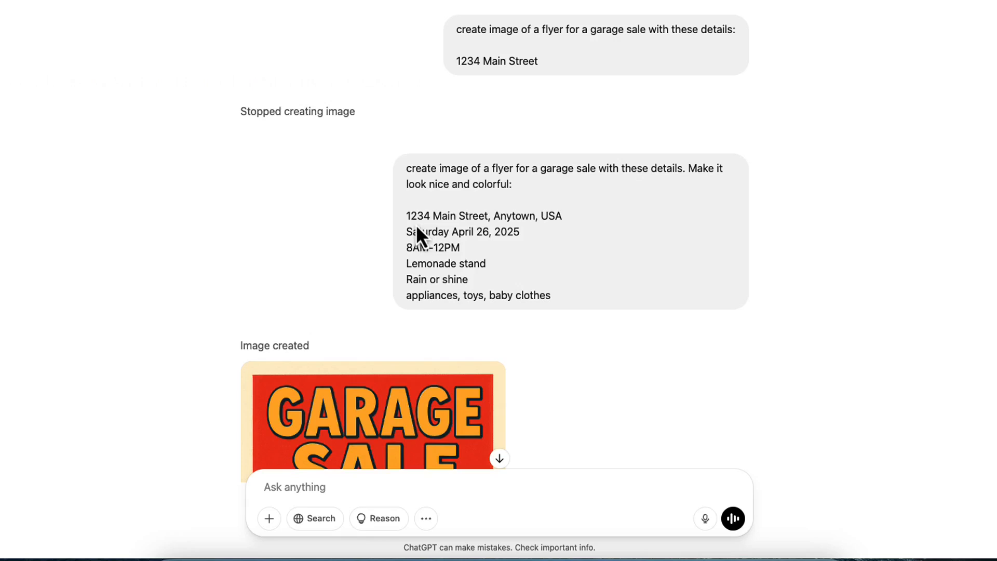
{"action": "mouse_move", "coordinate": [461, 237]}
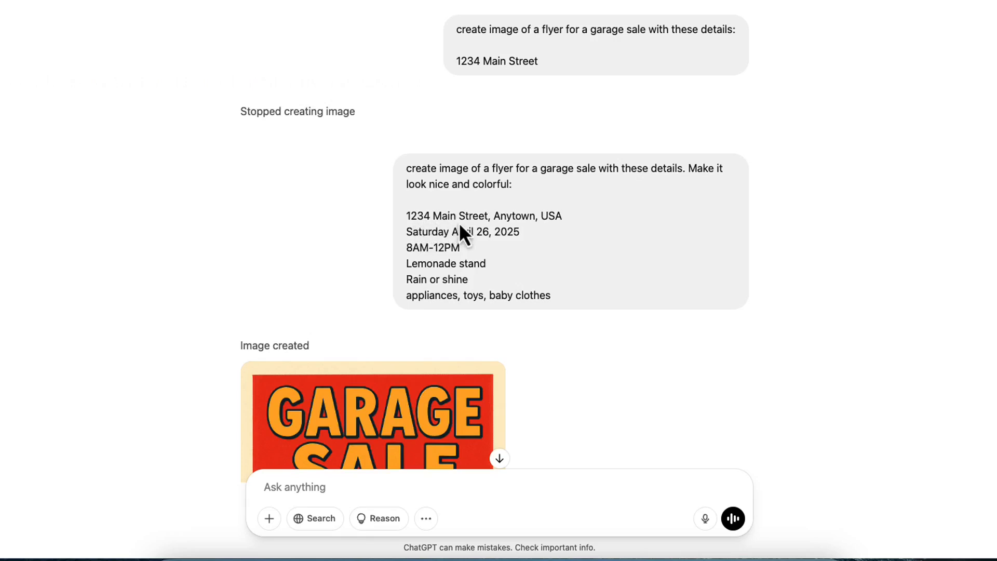
{"action": "mouse_move", "coordinate": [440, 251]}
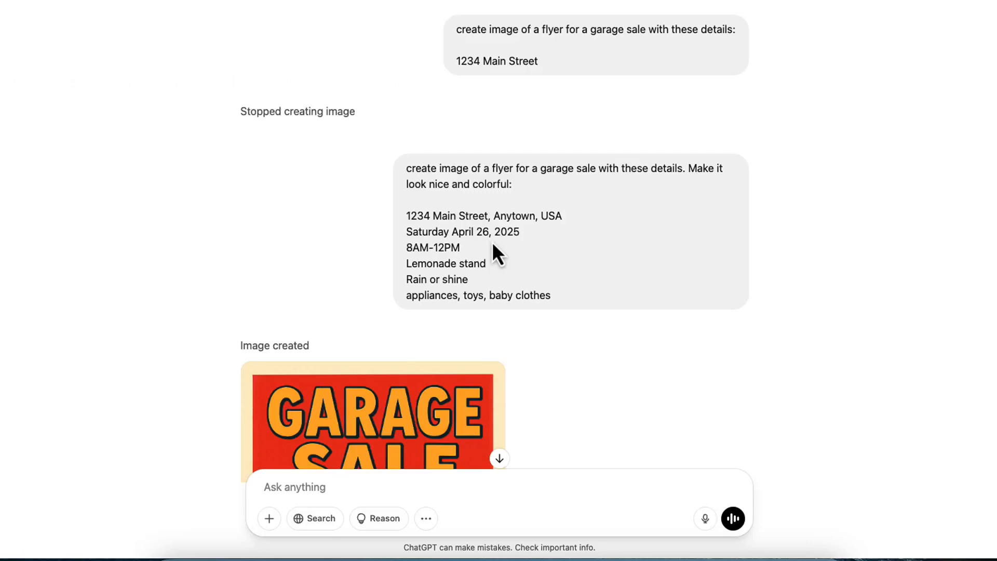
{"action": "mouse_move", "coordinate": [452, 269]}
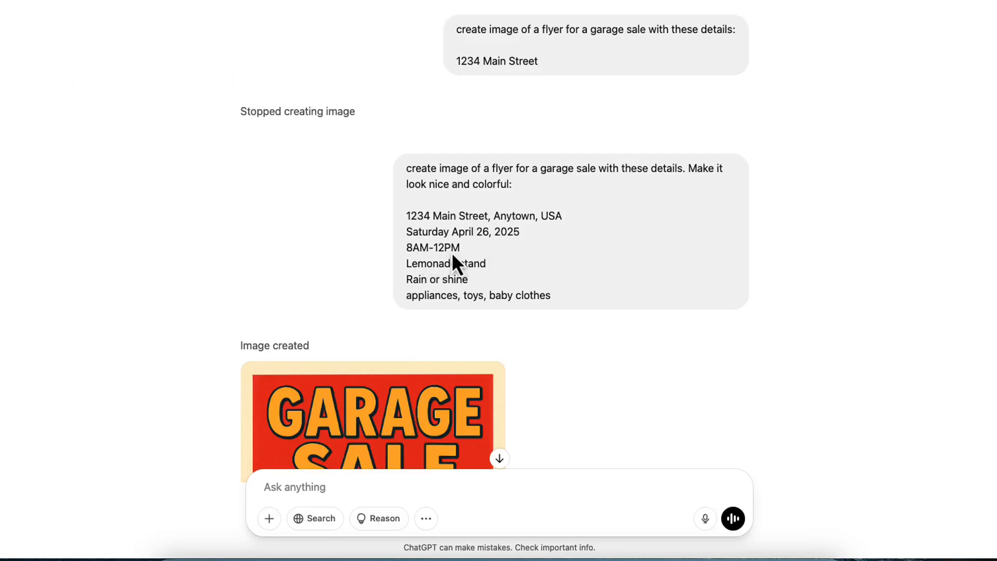
{"action": "mouse_move", "coordinate": [477, 279]}
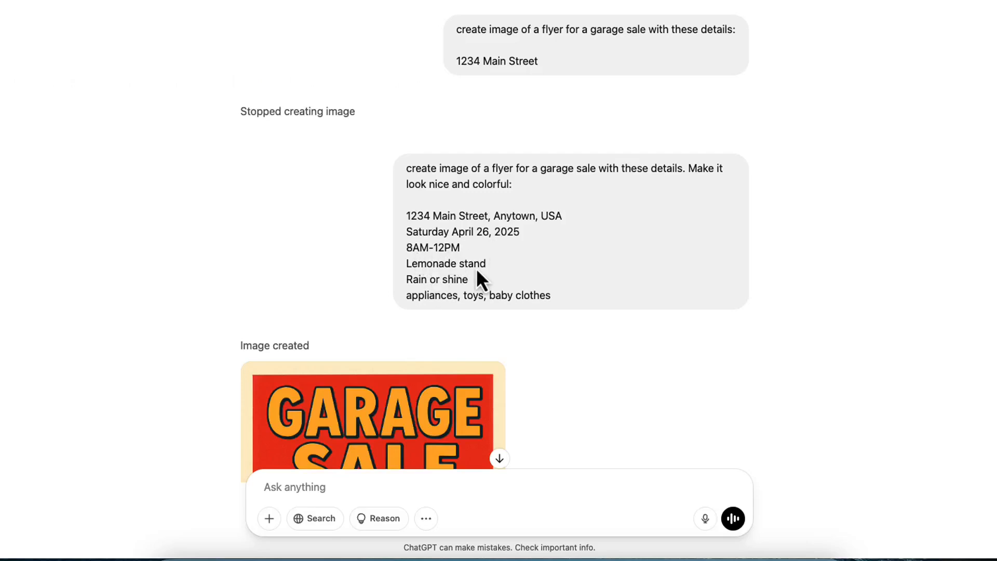
{"action": "mouse_move", "coordinate": [421, 295]}
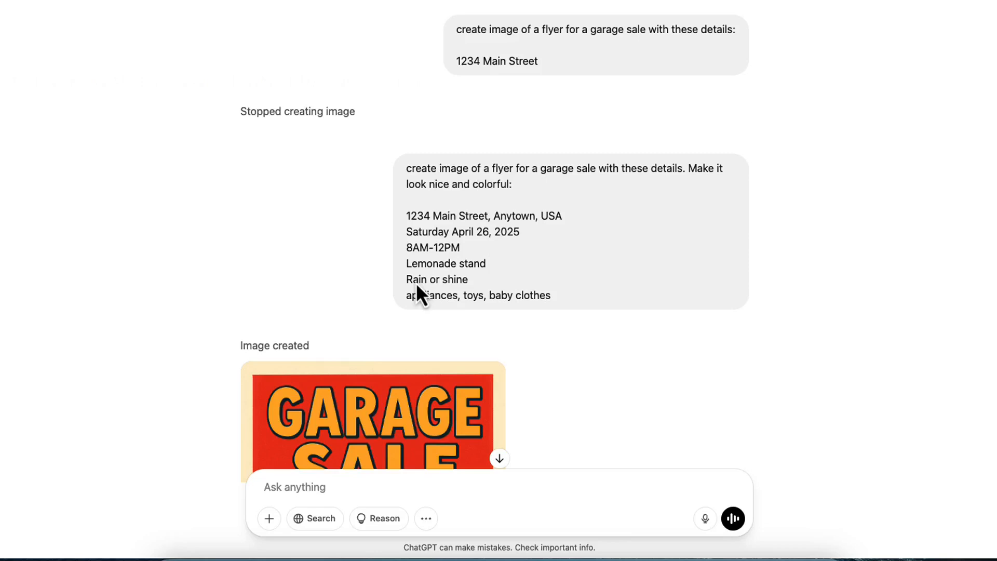
{"action": "mouse_move", "coordinate": [426, 317]}
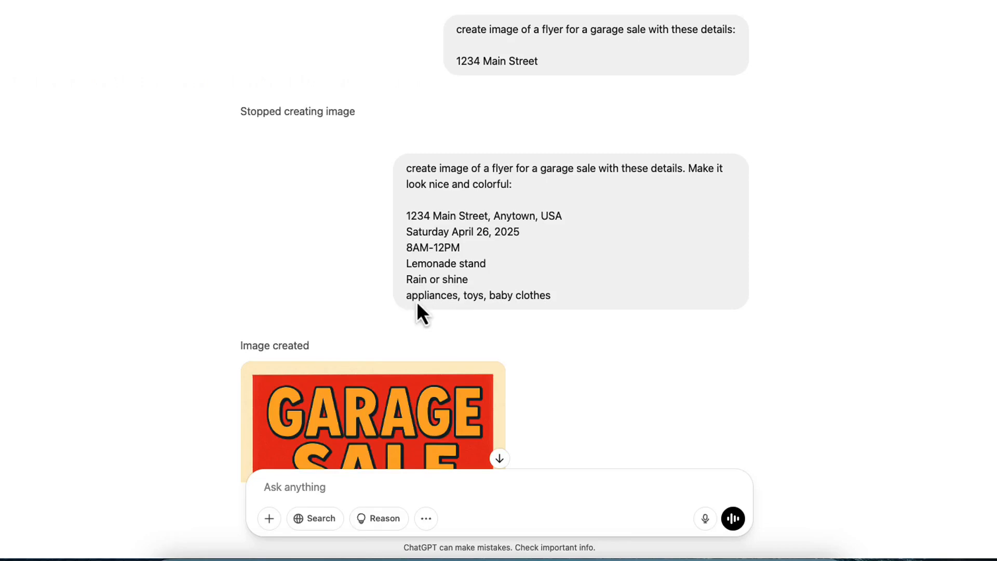
{"action": "mouse_move", "coordinate": [476, 320]}
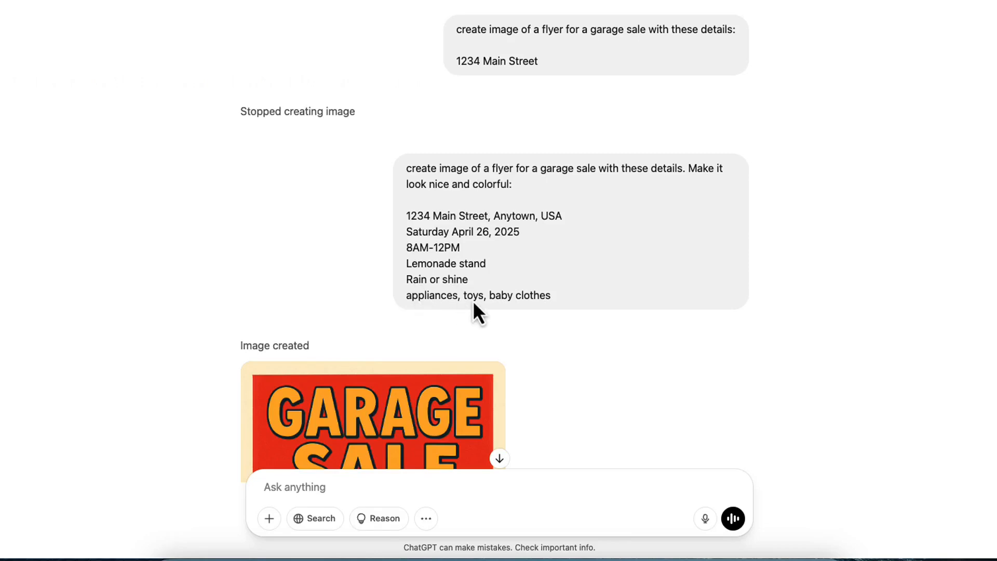
Scroll to the garage sale flyer showing 1234 Main Street, April 26 2025, 8AM-12PM
{"action": "scroll", "scroll_direction": "down", "scroll_amount": 3}
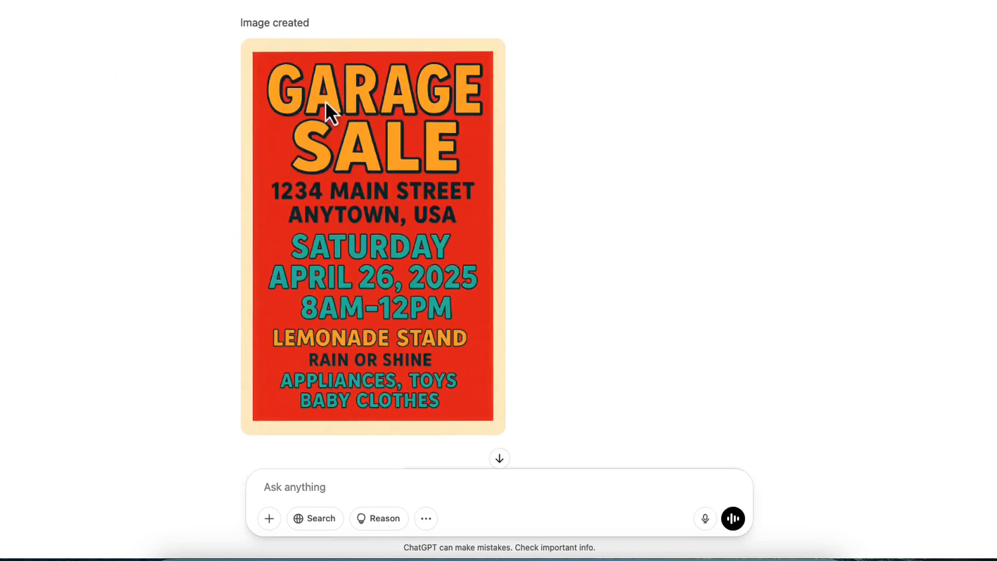
{"action": "mouse_move", "coordinate": [306, 112]}
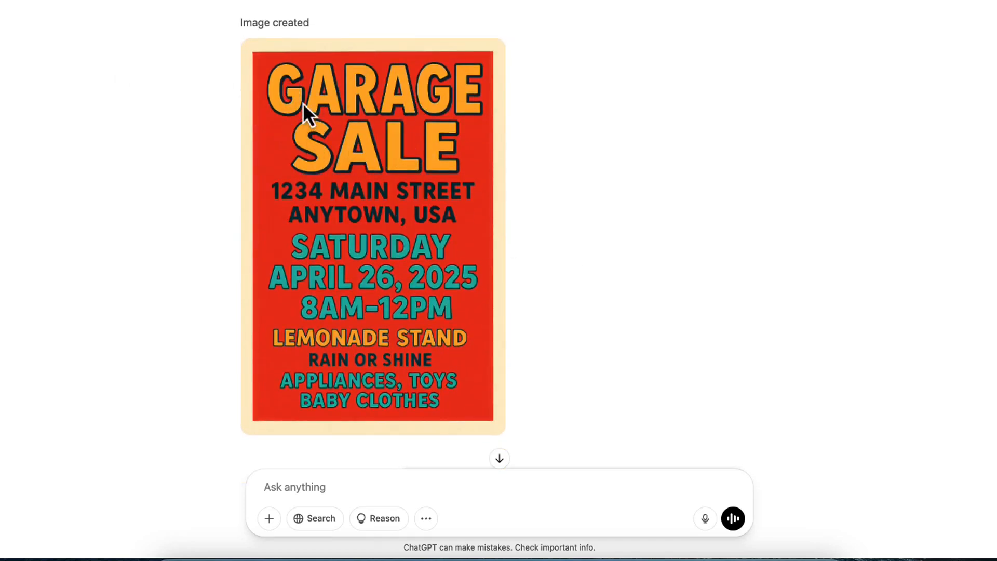
{"action": "mouse_move", "coordinate": [321, 225]}
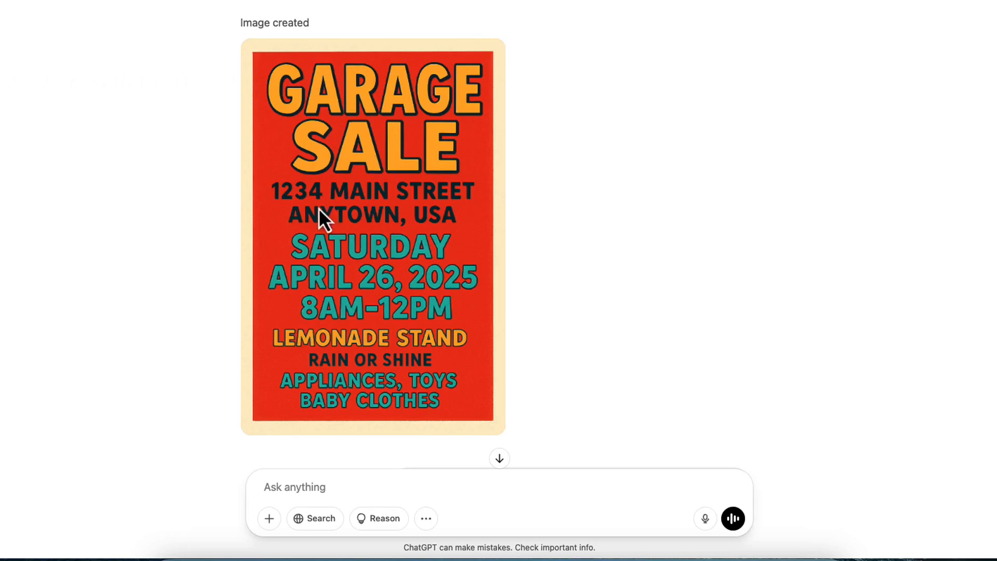
{"action": "mouse_move", "coordinate": [306, 234]}
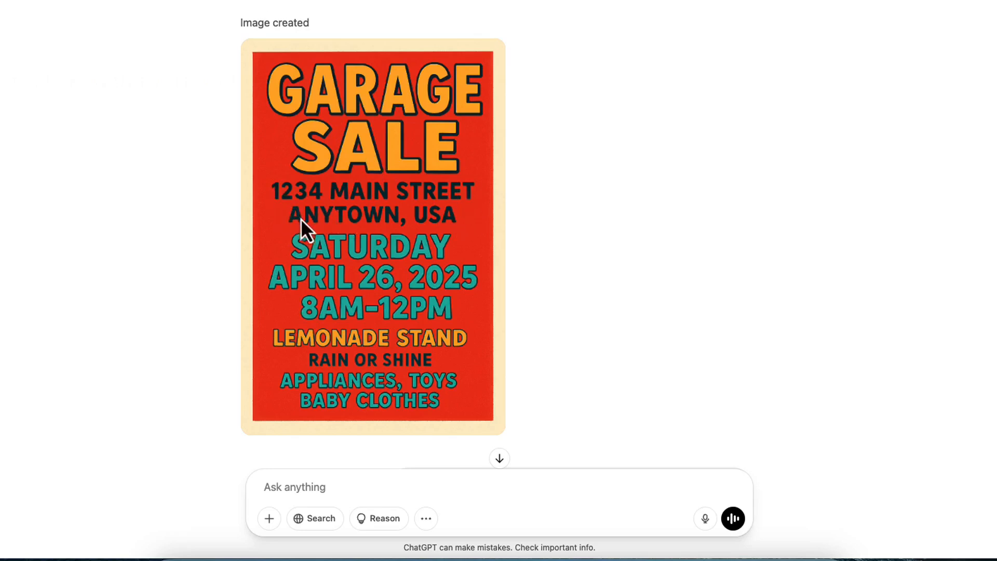
{"action": "mouse_move", "coordinate": [288, 284]}
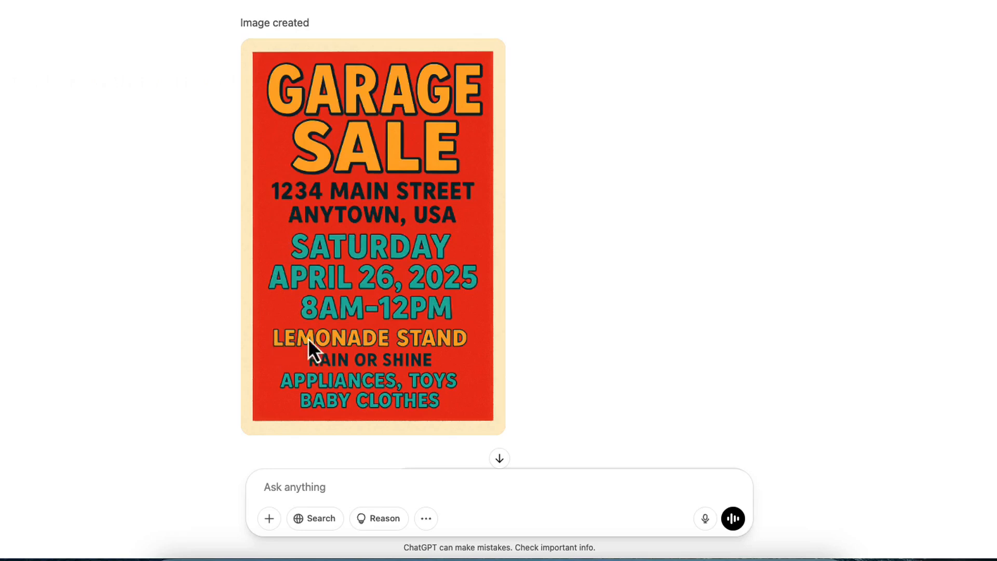
{"action": "mouse_move", "coordinate": [436, 353]}
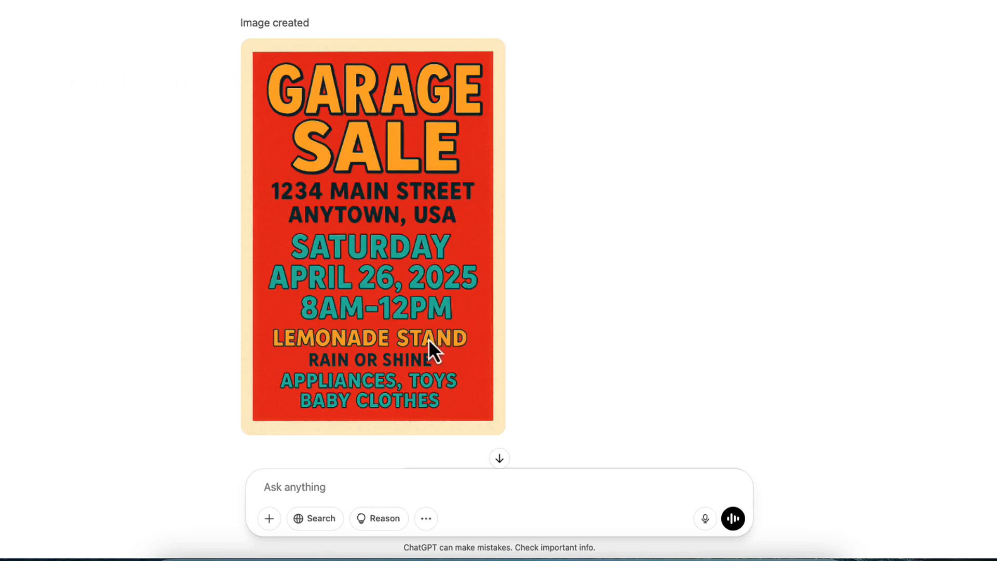
{"action": "mouse_move", "coordinate": [332, 359]}
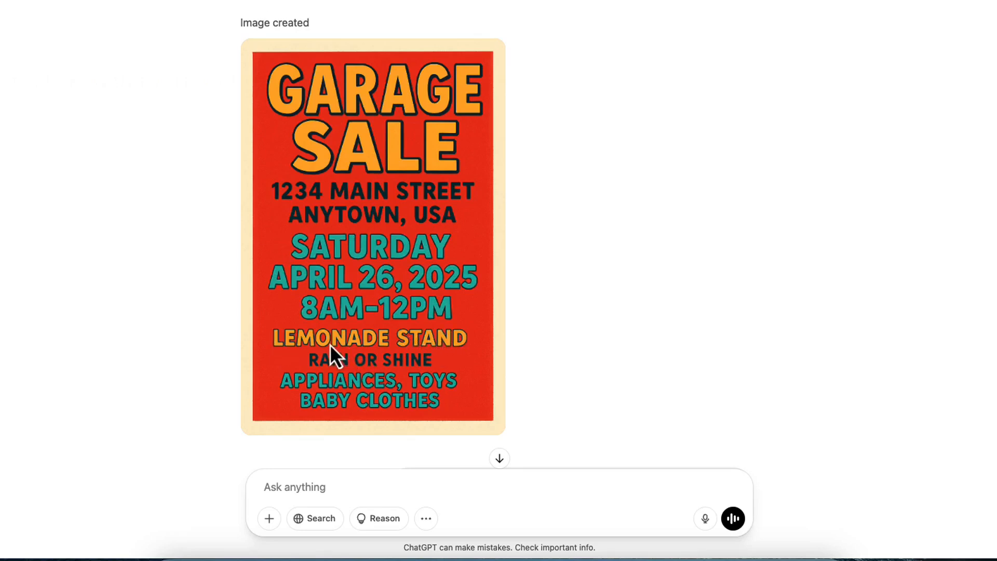
{"action": "mouse_move", "coordinate": [365, 397]}
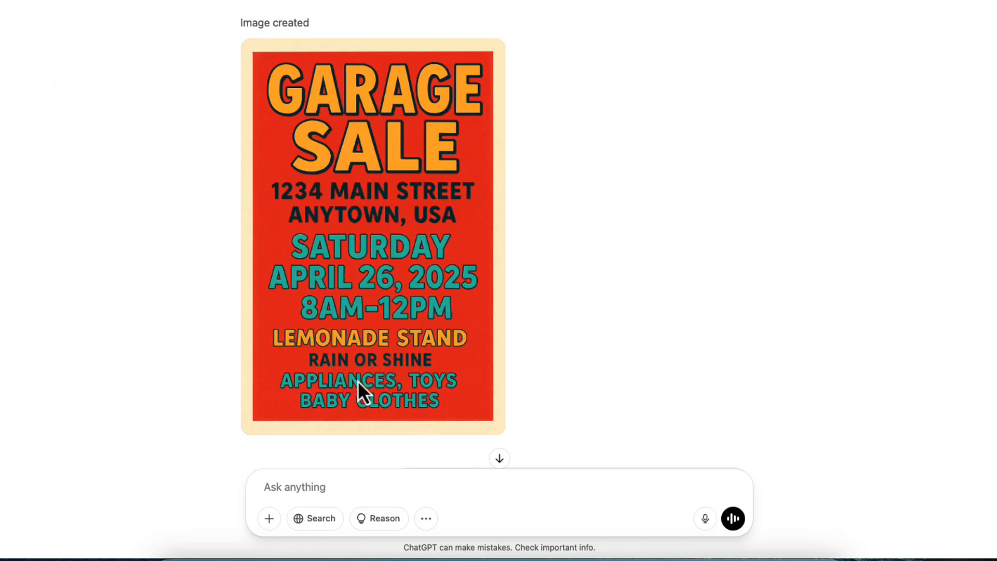
{"action": "mouse_move", "coordinate": [463, 187]}
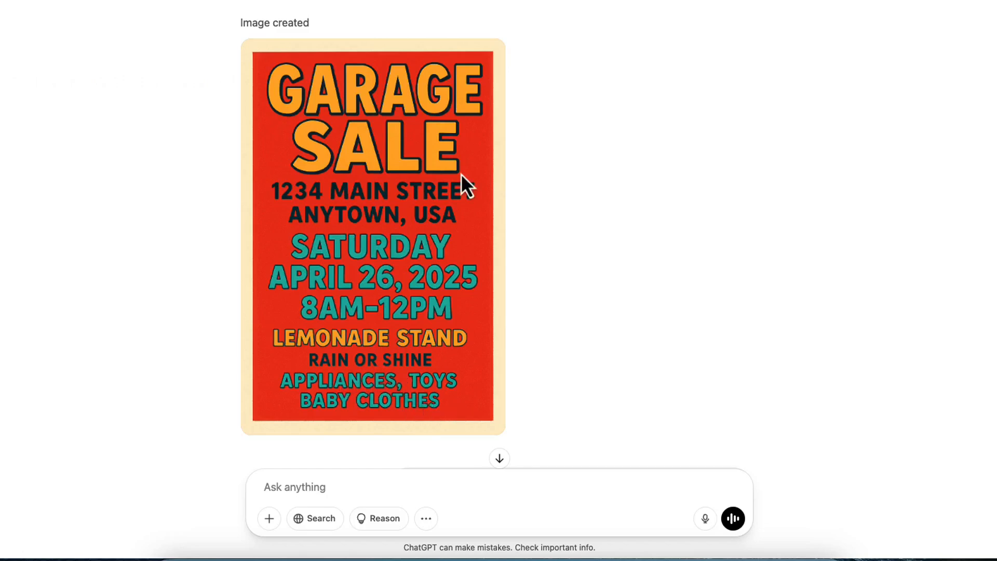
{"action": "mouse_move", "coordinate": [387, 272]}
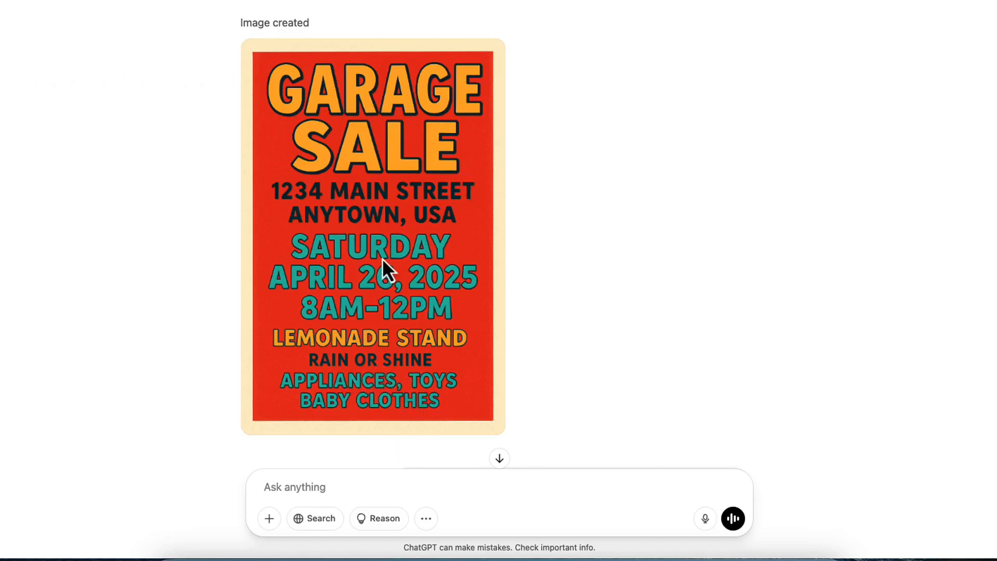
{"action": "mouse_move", "coordinate": [610, 221]}
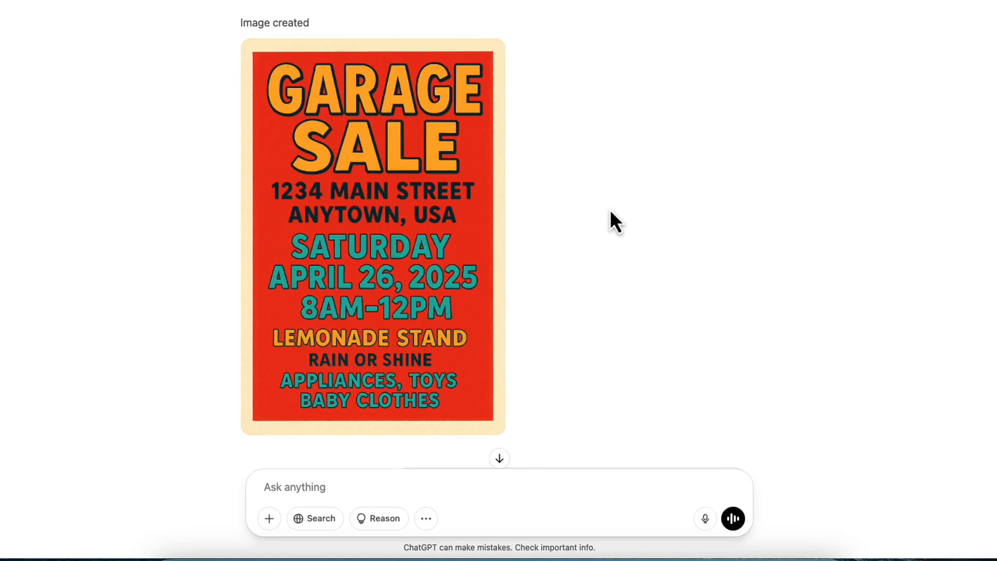
{"action": "mouse_move", "coordinate": [263, 206]}
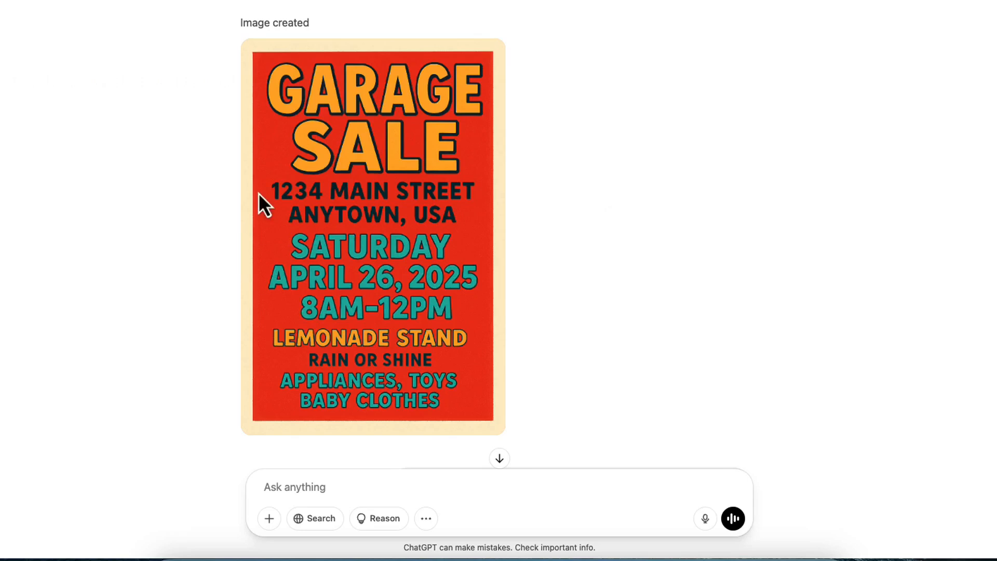
{"action": "mouse_move", "coordinate": [295, 207]}
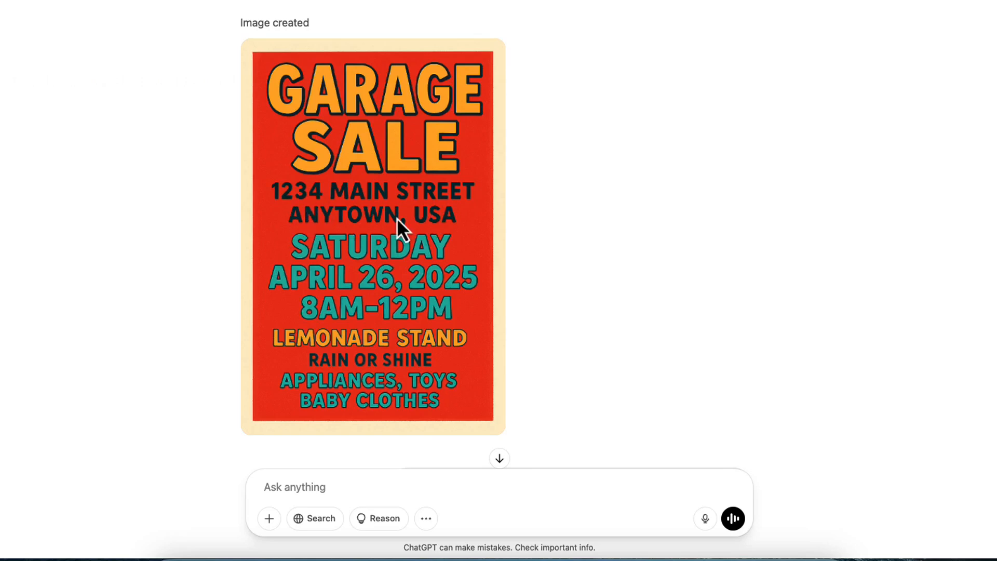
{"action": "mouse_move", "coordinate": [471, 227]}
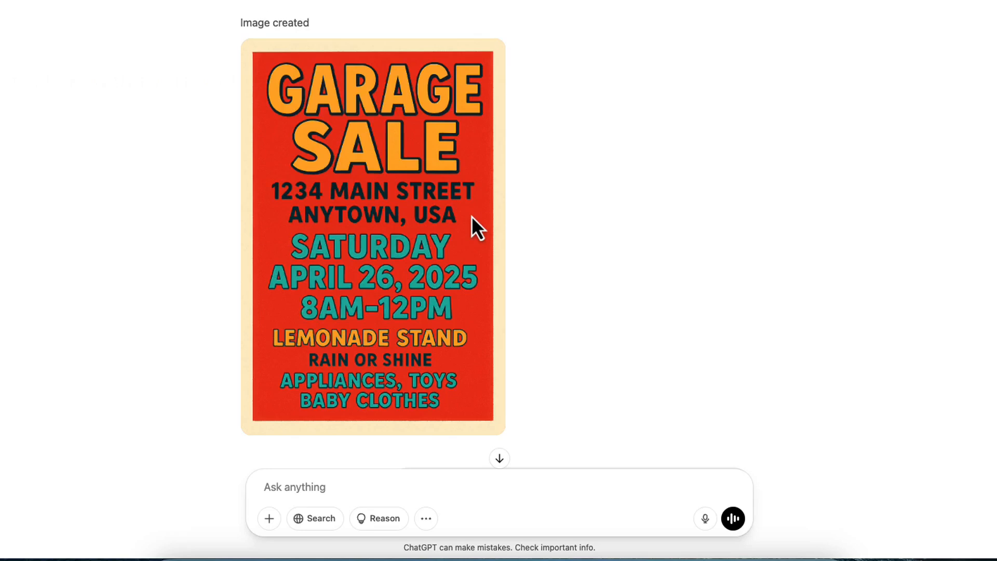
{"action": "mouse_move", "coordinate": [466, 220]}
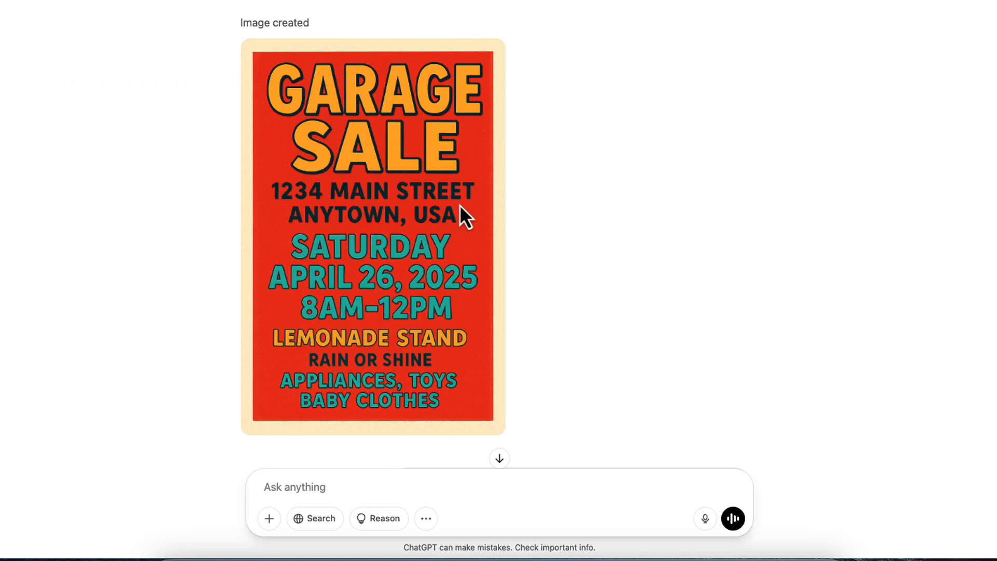
{"action": "mouse_move", "coordinate": [279, 202]}
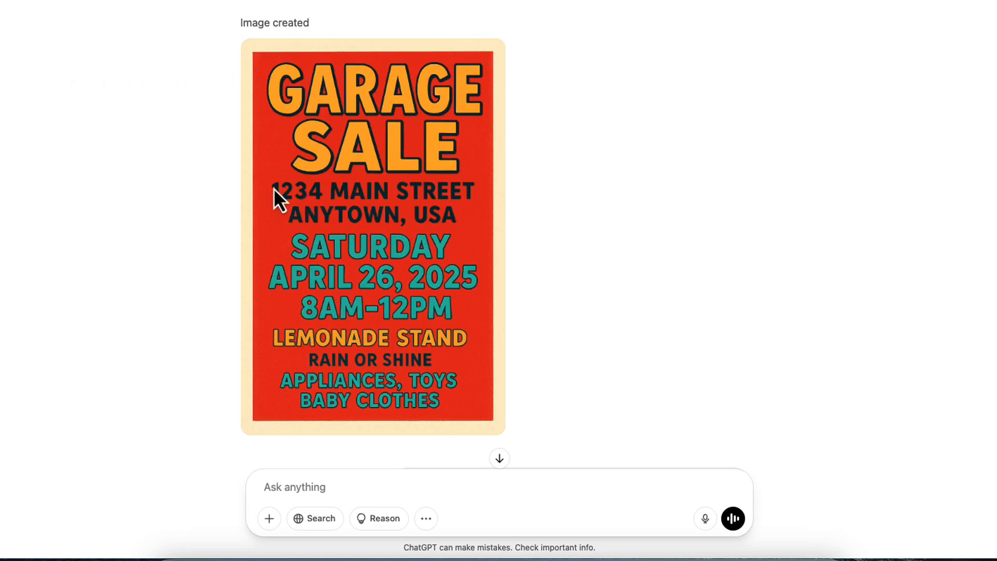
{"action": "mouse_move", "coordinate": [380, 243]}
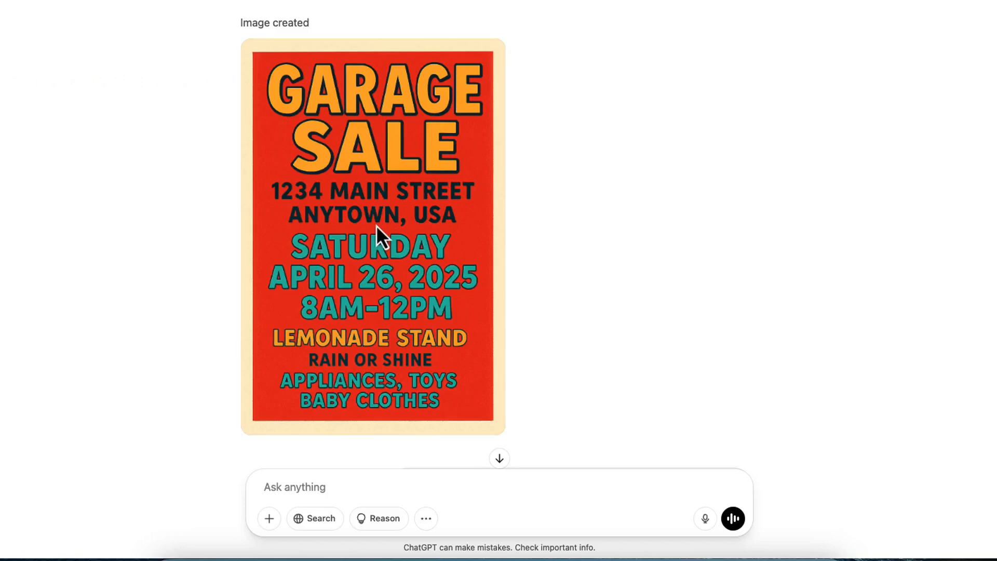
{"action": "mouse_move", "coordinate": [446, 228]}
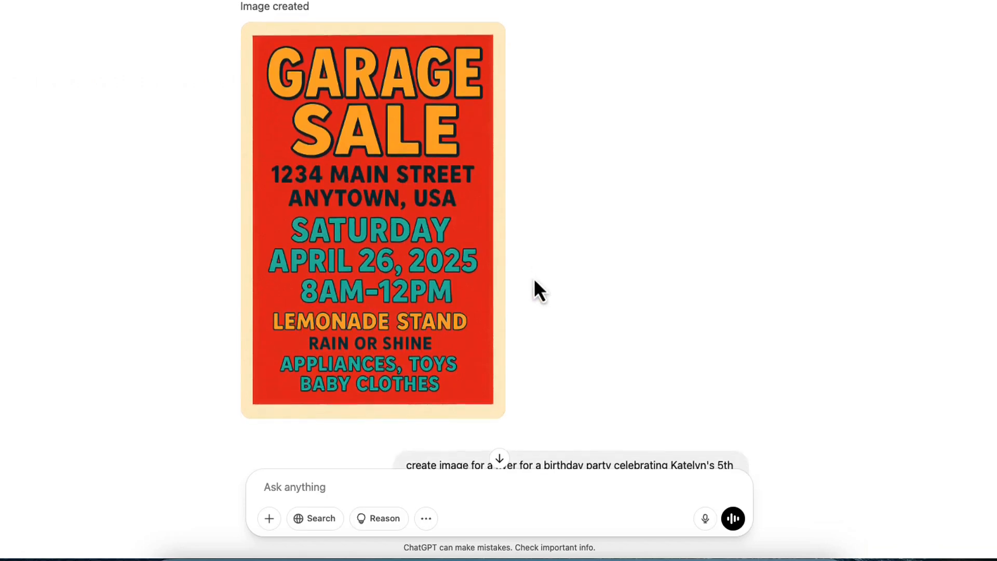
Scroll past the garage sale flyer to the 5th birthday party prompt and its cake image
{"action": "scroll", "scroll_direction": "down", "scroll_amount": 3}
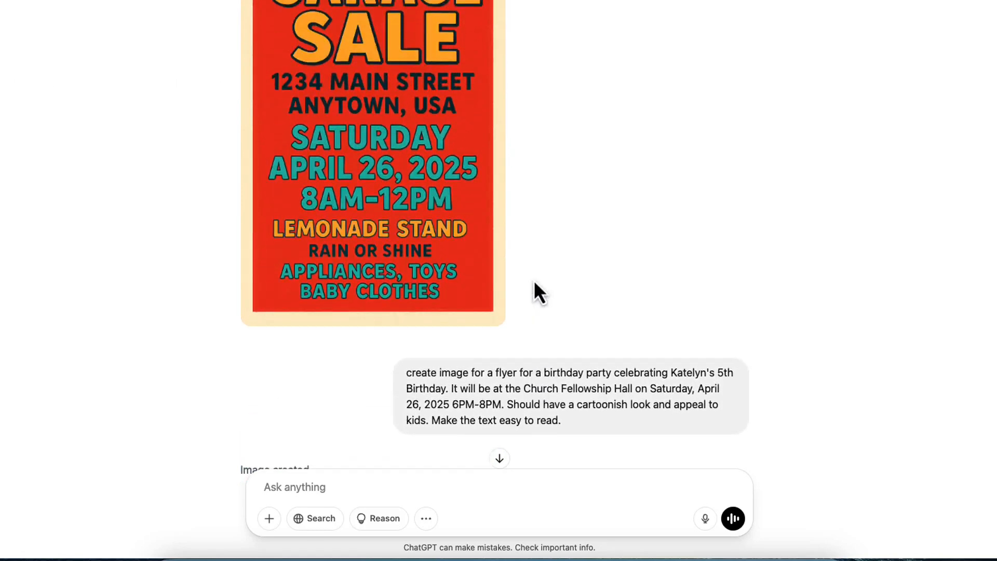
{"action": "mouse_move", "coordinate": [463, 394]}
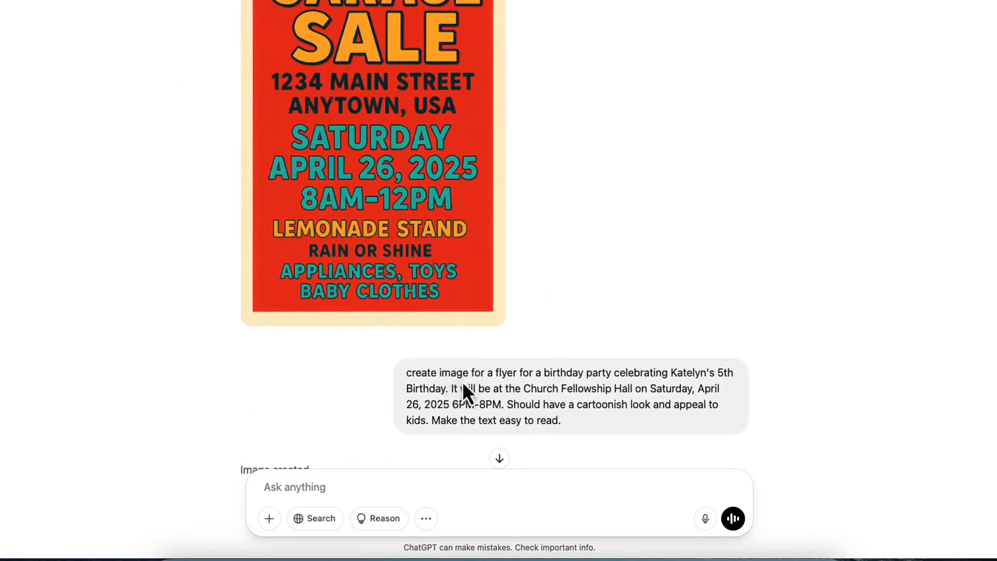
{"action": "mouse_move", "coordinate": [606, 390]}
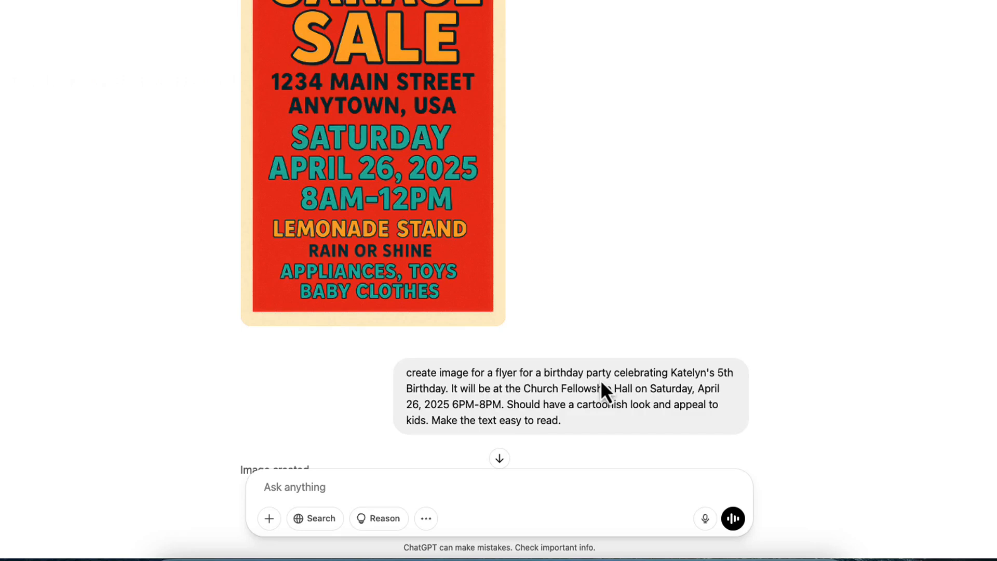
{"action": "mouse_move", "coordinate": [708, 397]}
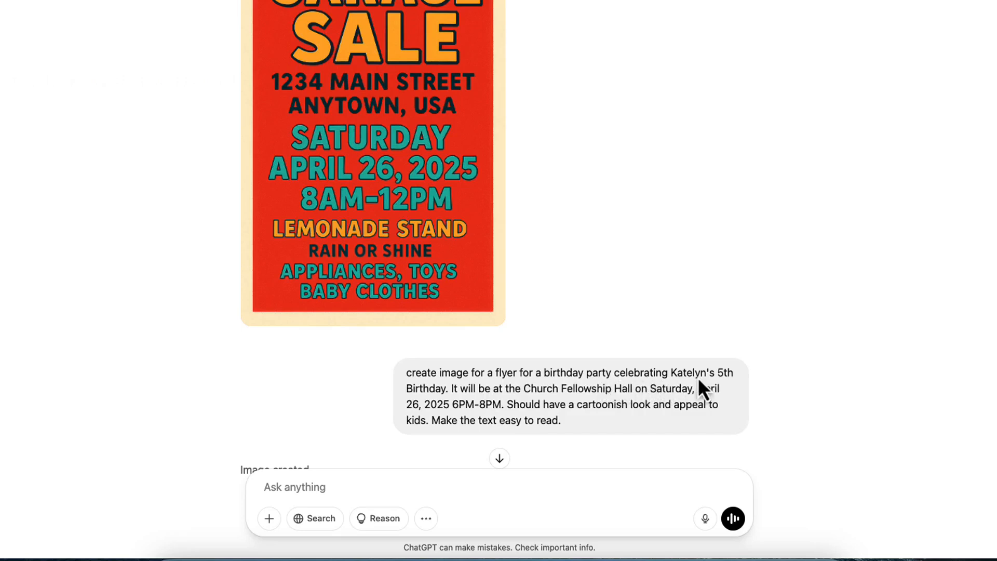
{"action": "mouse_move", "coordinate": [473, 420]}
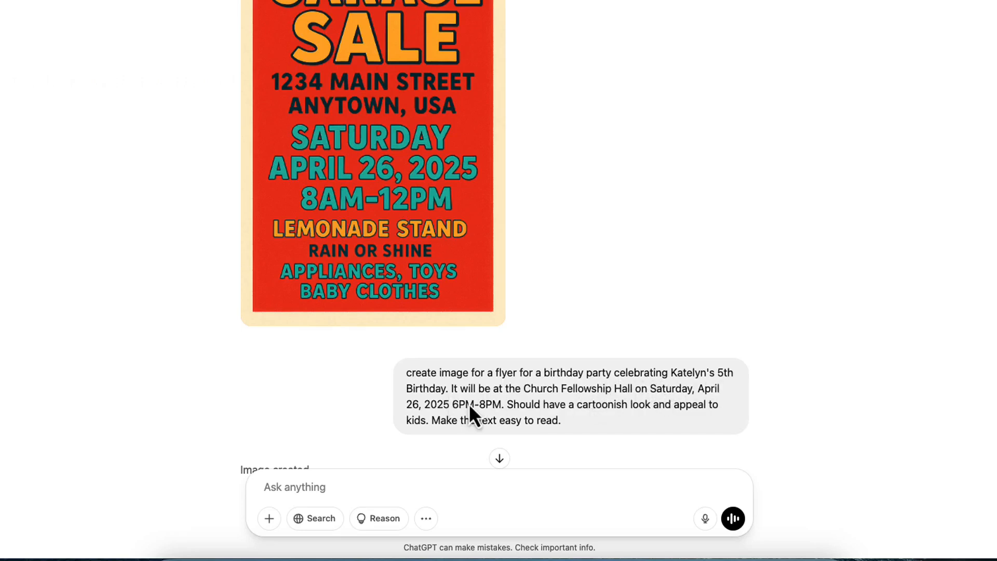
{"action": "mouse_move", "coordinate": [643, 411]}
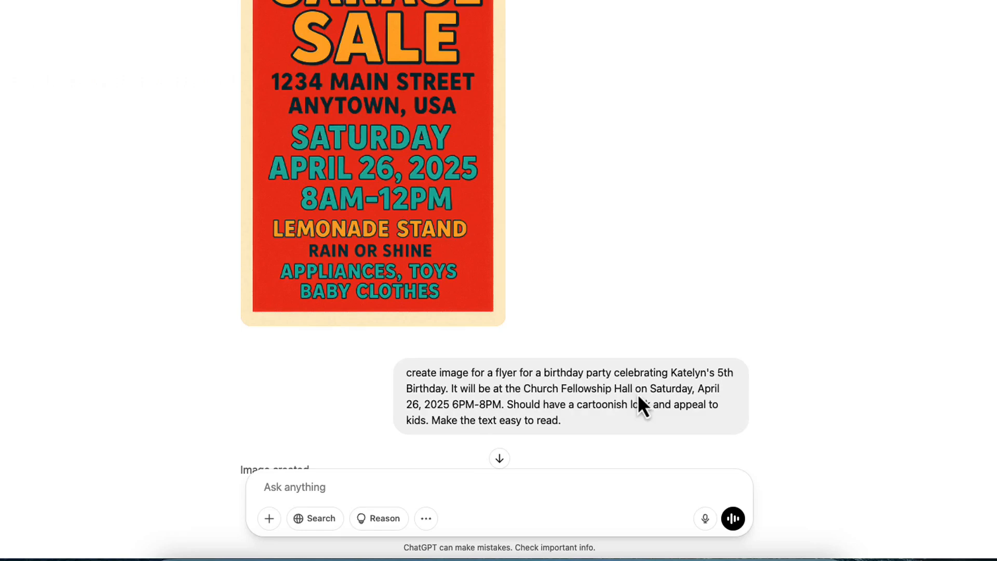
{"action": "mouse_move", "coordinate": [440, 432]}
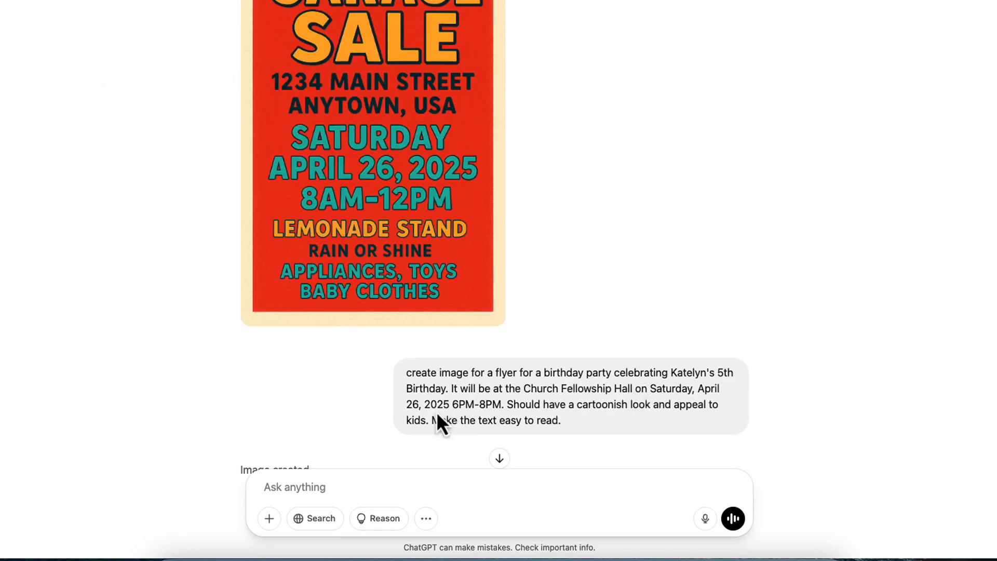
{"action": "mouse_move", "coordinate": [517, 439]}
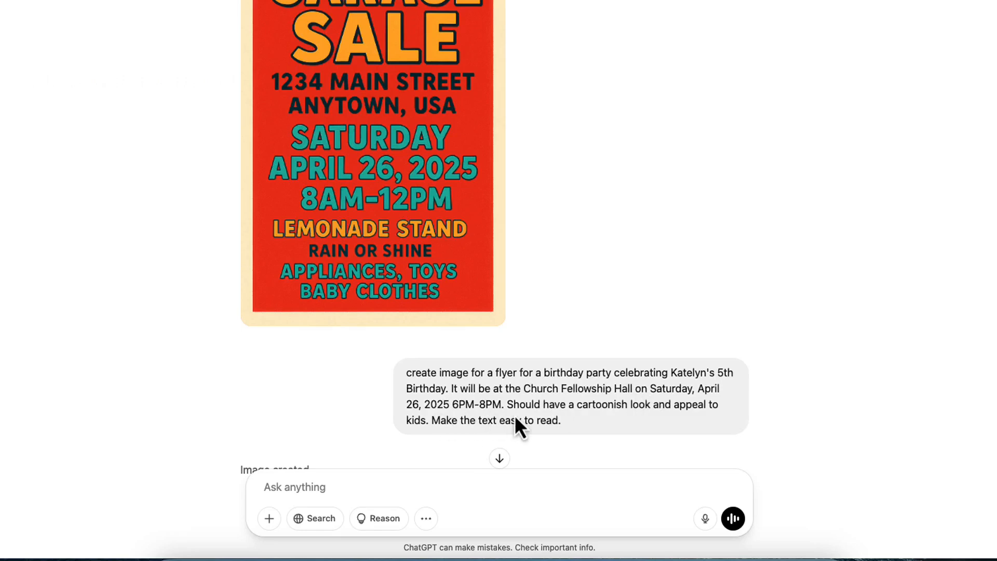
{"action": "mouse_move", "coordinate": [648, 427]}
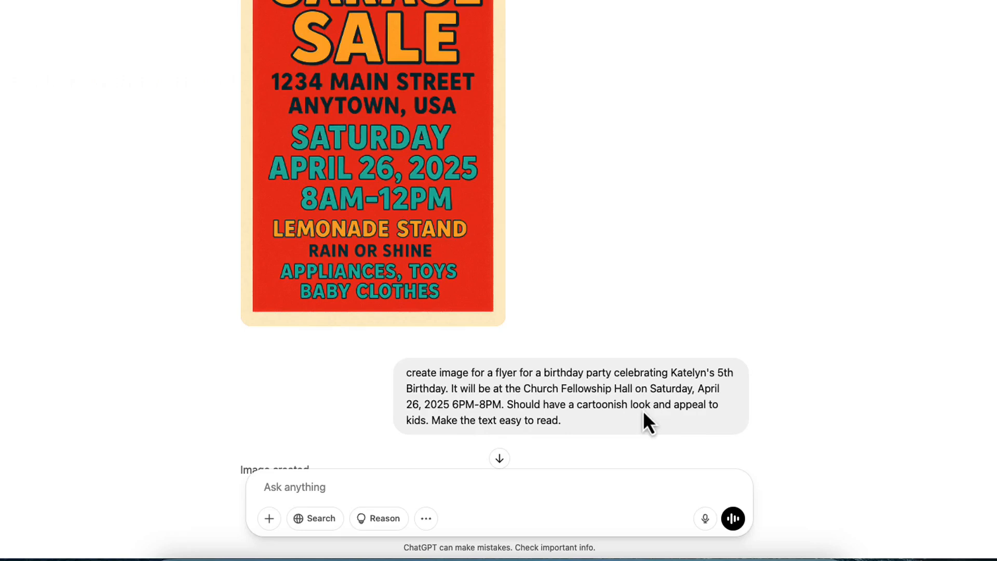
{"action": "mouse_move", "coordinate": [558, 448]}
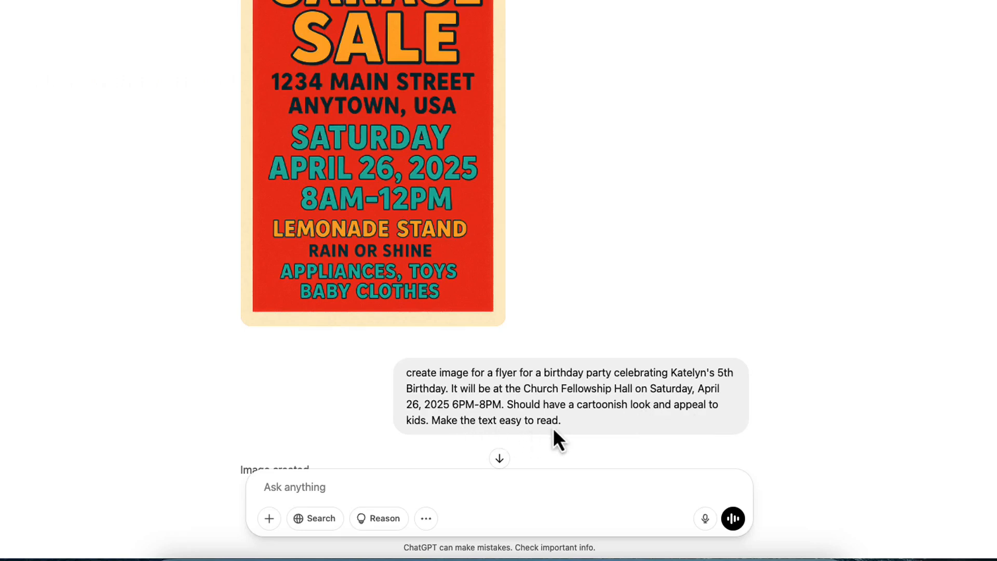
{"action": "mouse_move", "coordinate": [536, 430]}
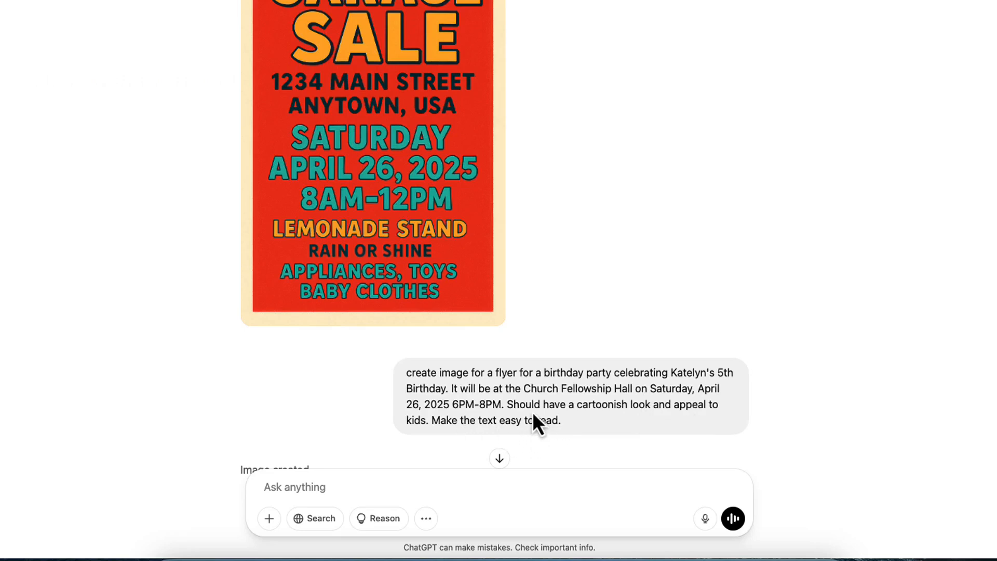
{"action": "mouse_move", "coordinate": [556, 425]}
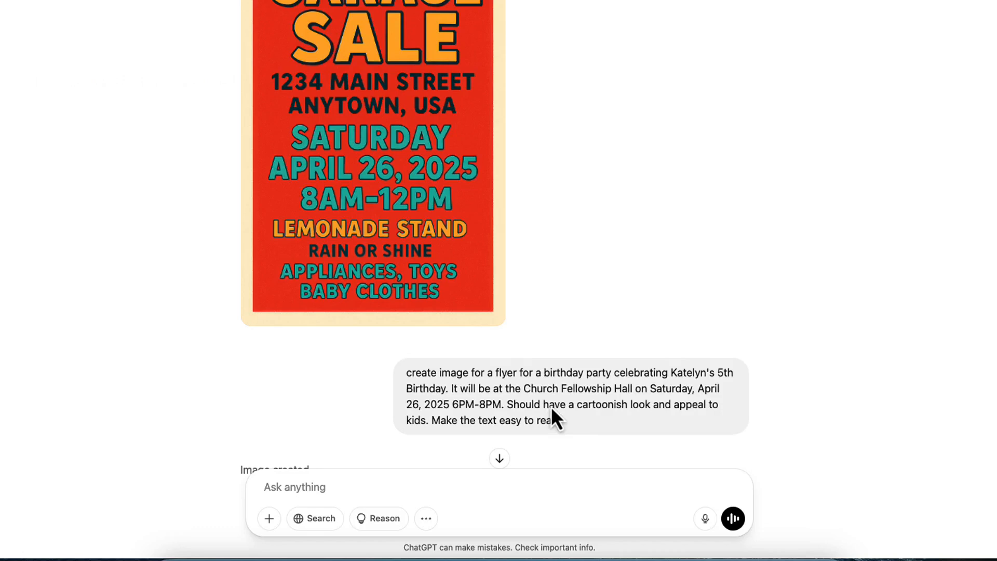
{"action": "mouse_move", "coordinate": [649, 429]}
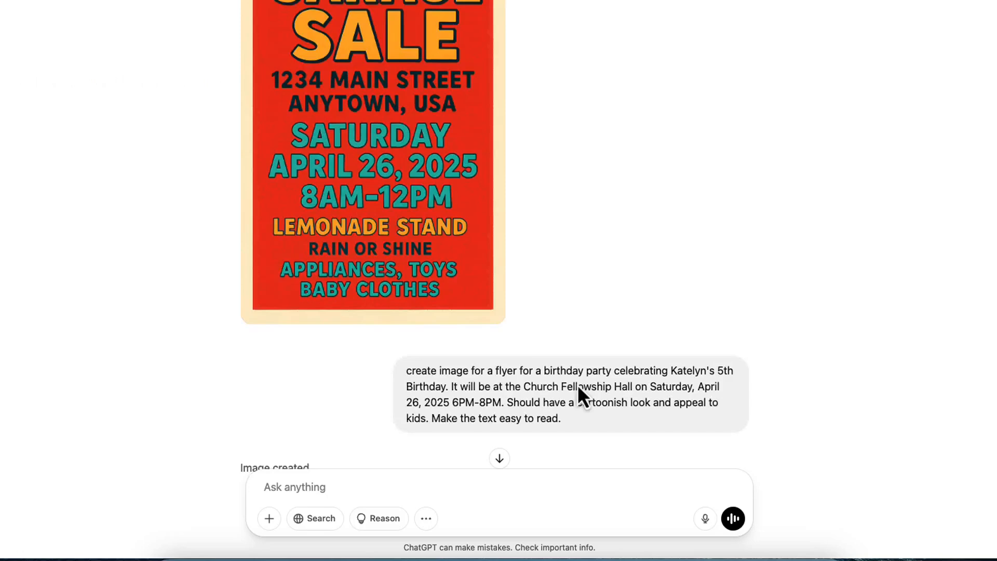
{"action": "scroll", "scroll_direction": "down", "scroll_amount": 3}
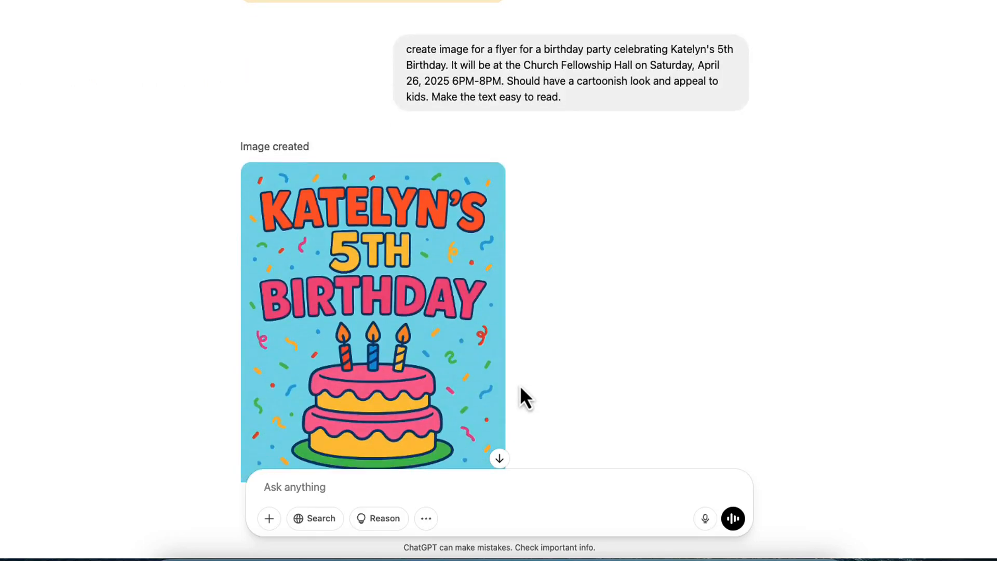
Scroll through the full birthday flyer down to the lemonade stand price prompts
{"action": "scroll", "scroll_direction": "down", "scroll_amount": 3}
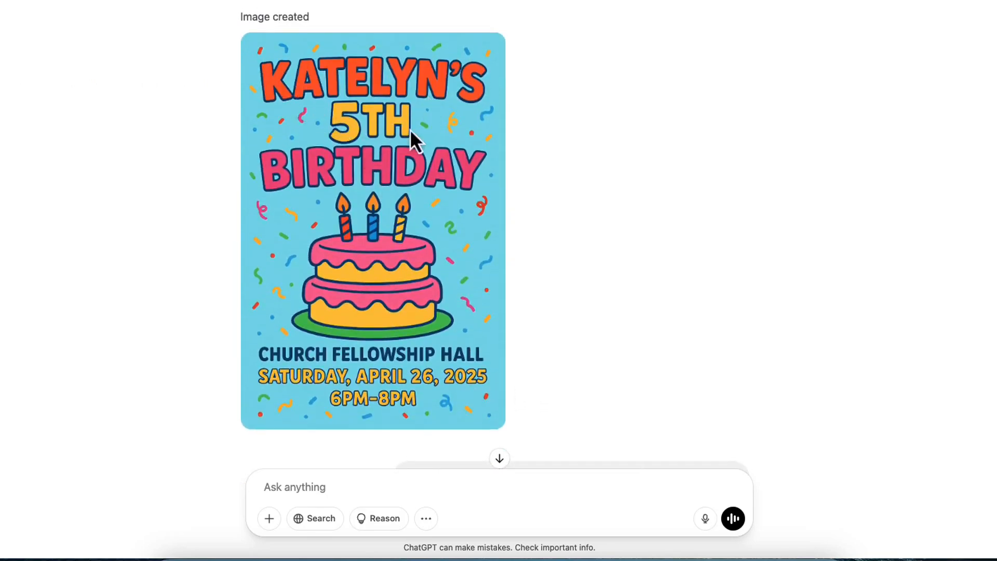
{"action": "mouse_move", "coordinate": [357, 289]}
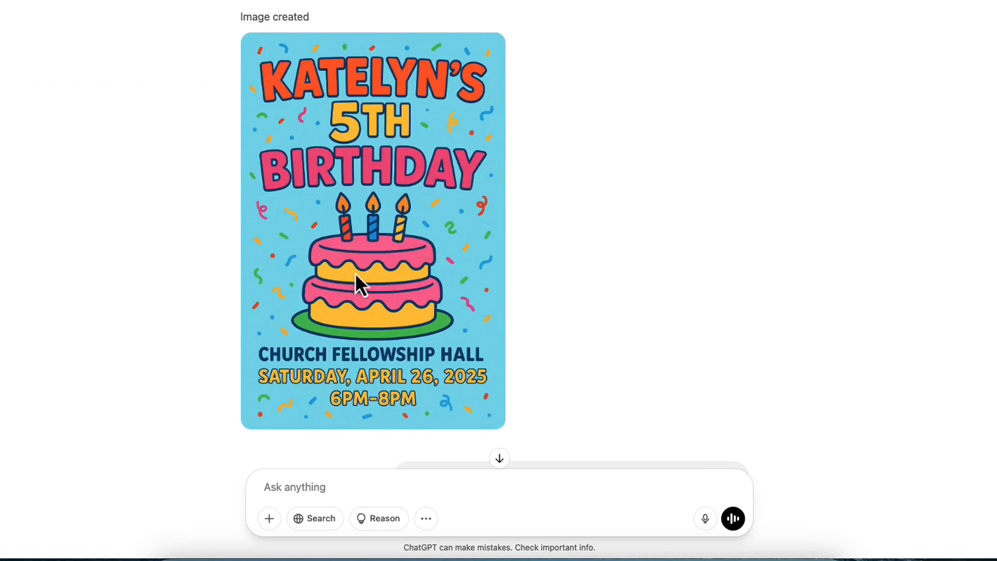
{"action": "mouse_move", "coordinate": [251, 174]}
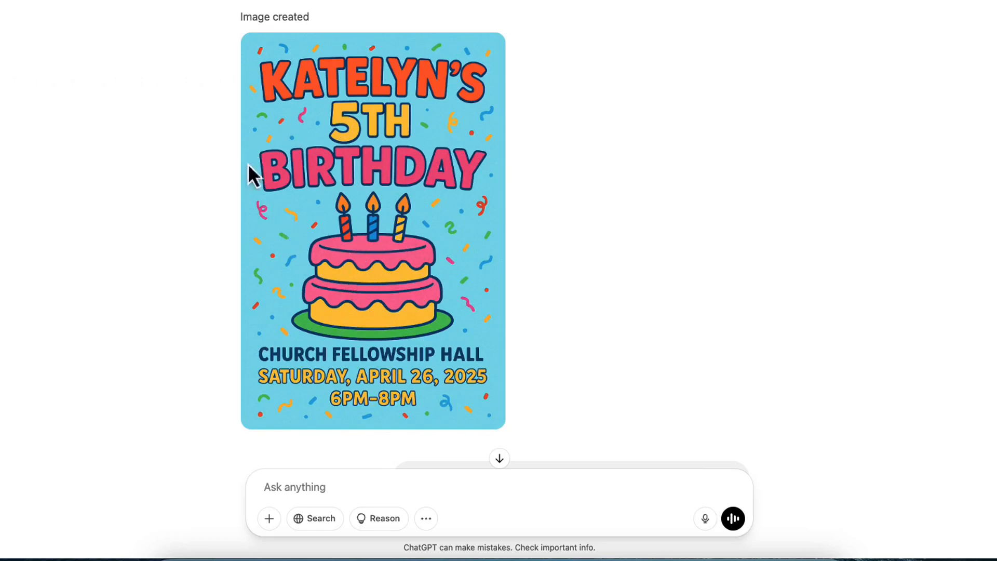
{"action": "mouse_move", "coordinate": [269, 372]}
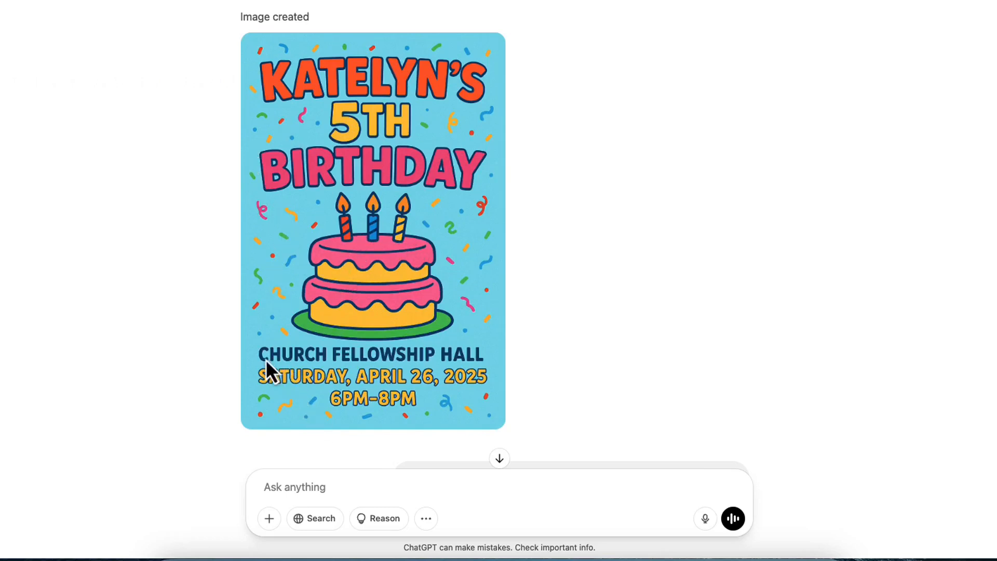
{"action": "mouse_move", "coordinate": [393, 396]}
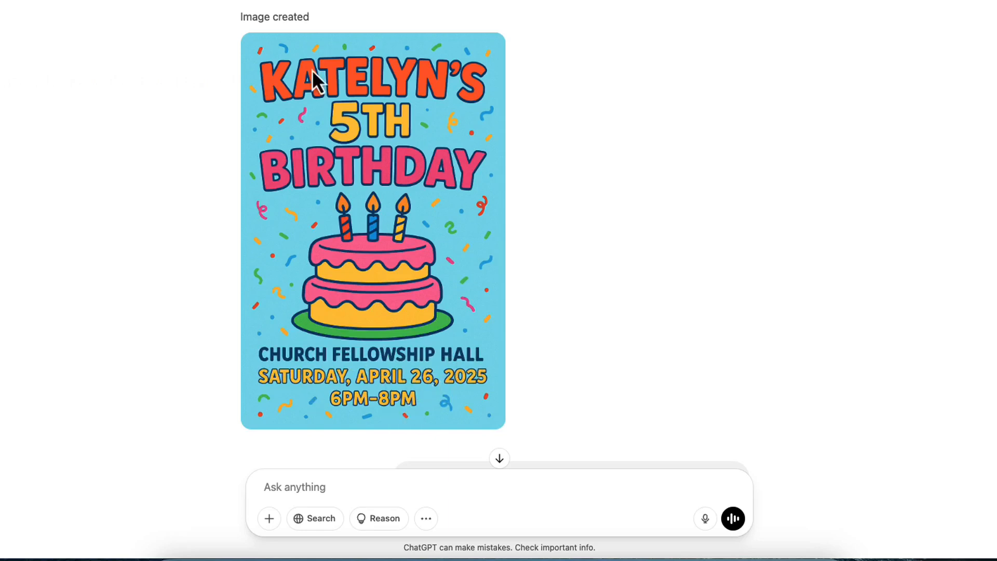
{"action": "mouse_move", "coordinate": [335, 137]}
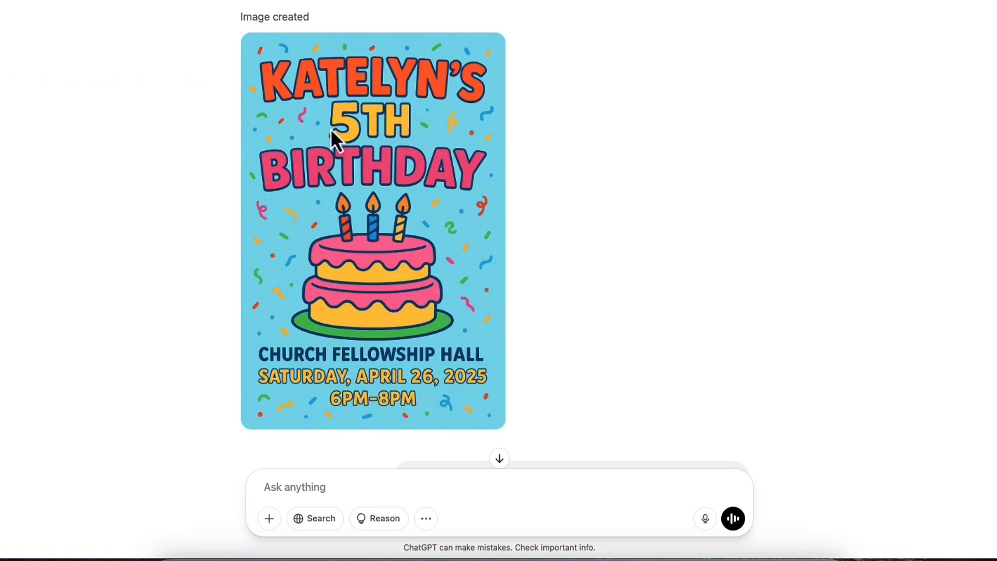
{"action": "mouse_move", "coordinate": [384, 149]}
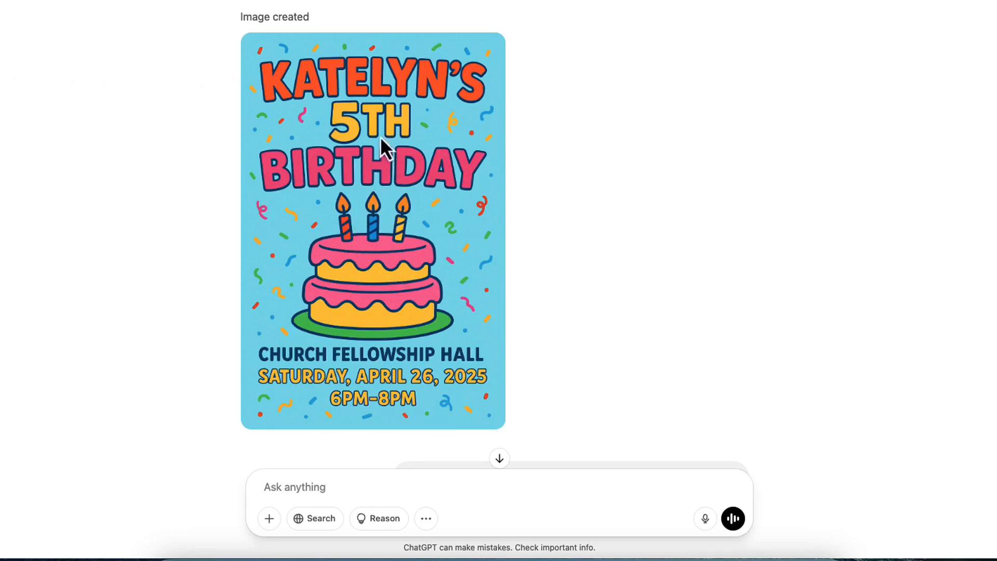
{"action": "mouse_move", "coordinate": [365, 177]}
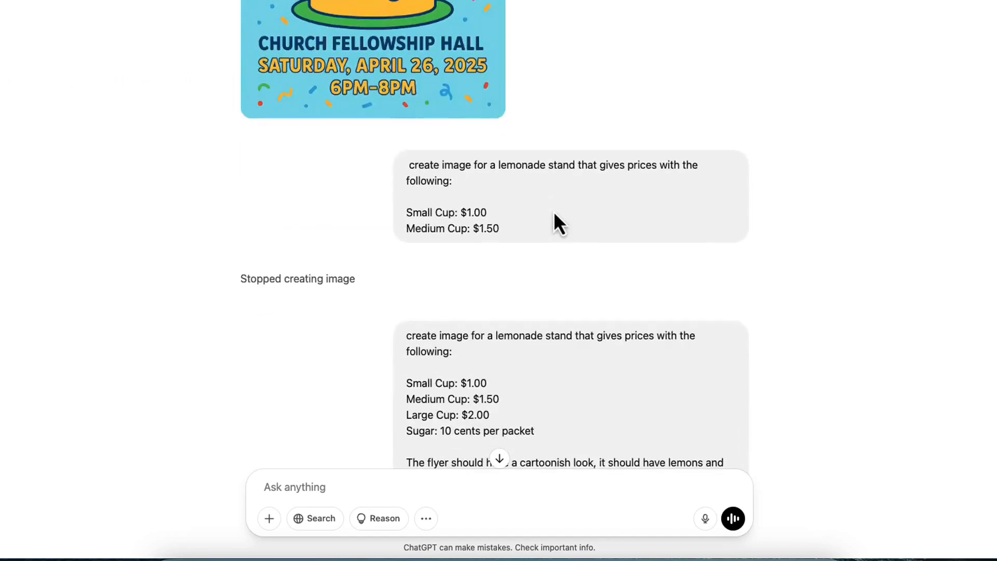
{"action": "scroll", "scroll_direction": "down", "scroll_amount": 3}
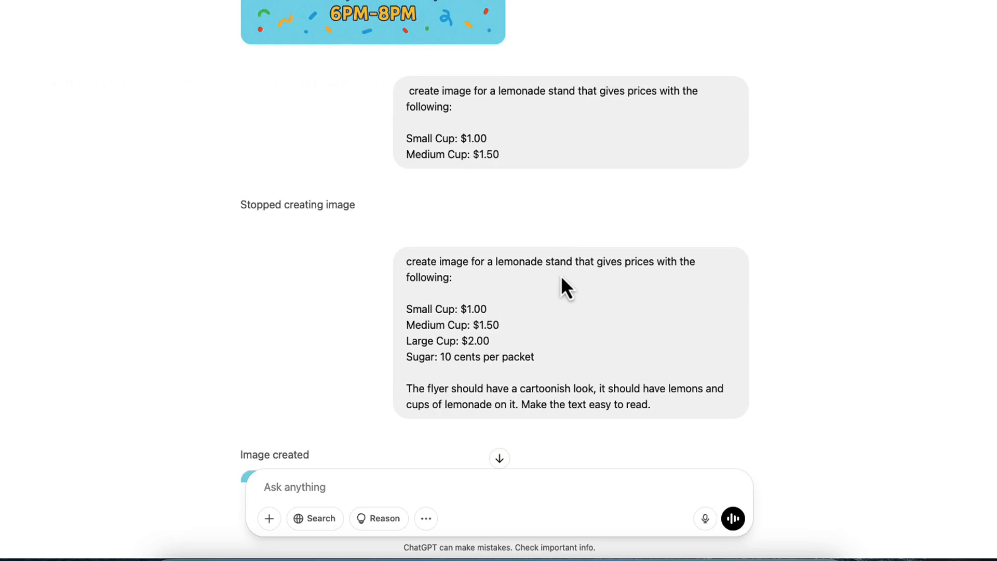
{"action": "mouse_move", "coordinate": [527, 314]}
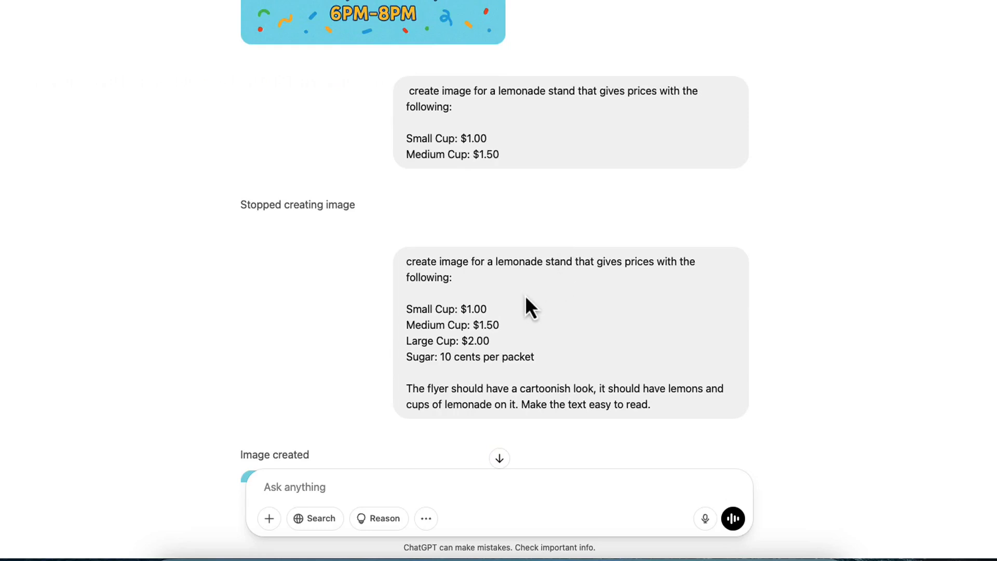
{"action": "mouse_move", "coordinate": [471, 273]}
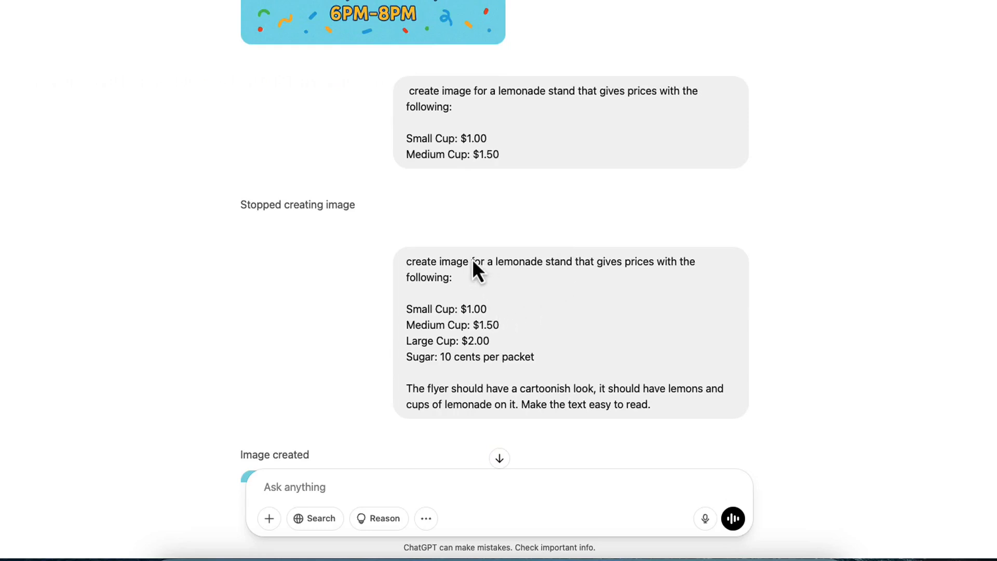
{"action": "mouse_move", "coordinate": [572, 290]}
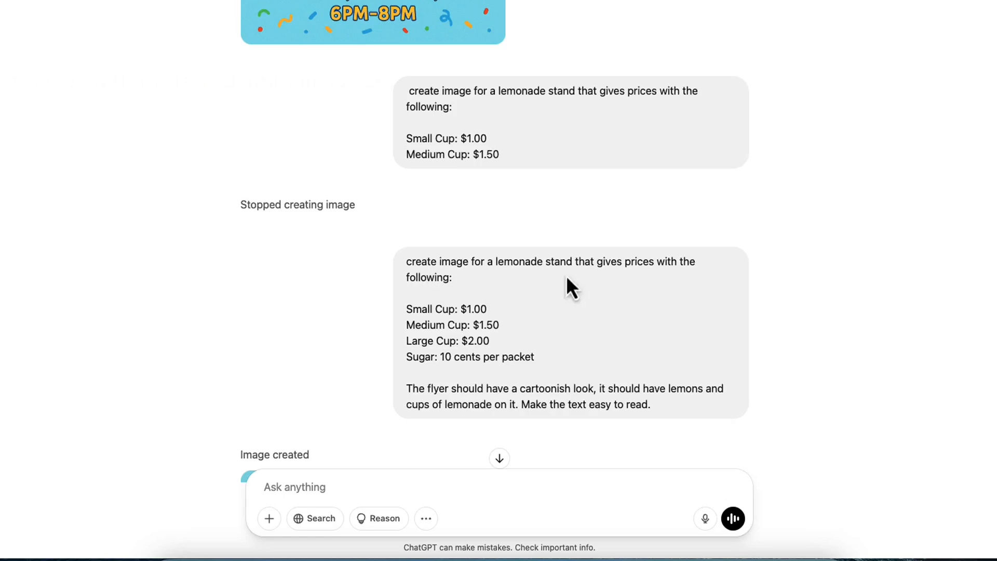
{"action": "mouse_move", "coordinate": [421, 328]}
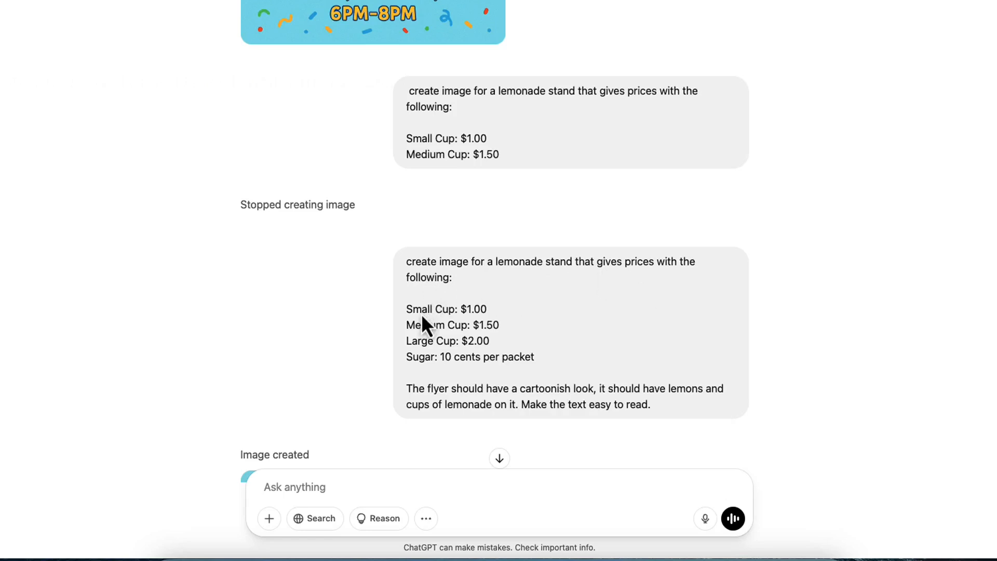
{"action": "mouse_move", "coordinate": [426, 347]}
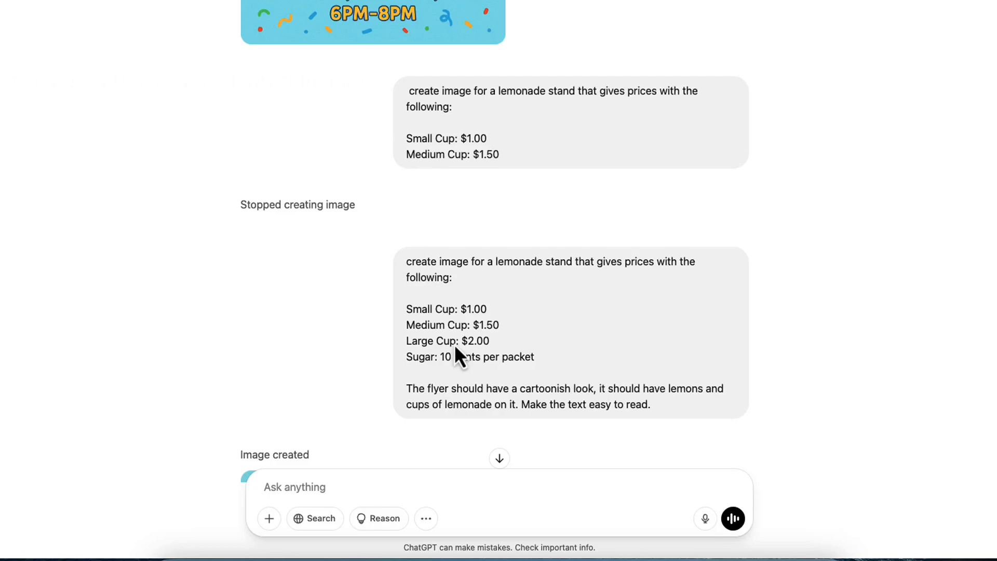
{"action": "mouse_move", "coordinate": [463, 384]}
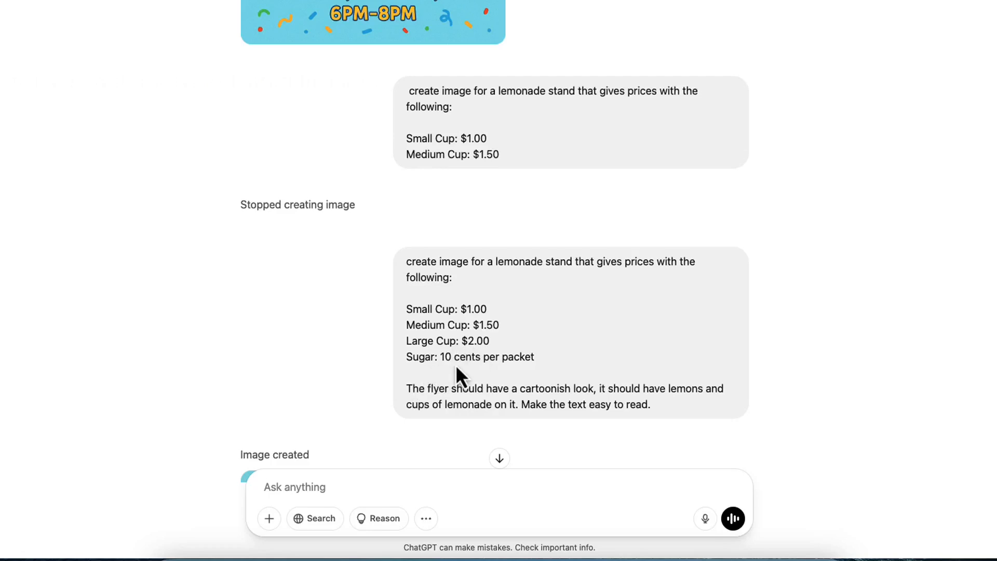
{"action": "mouse_move", "coordinate": [580, 375]}
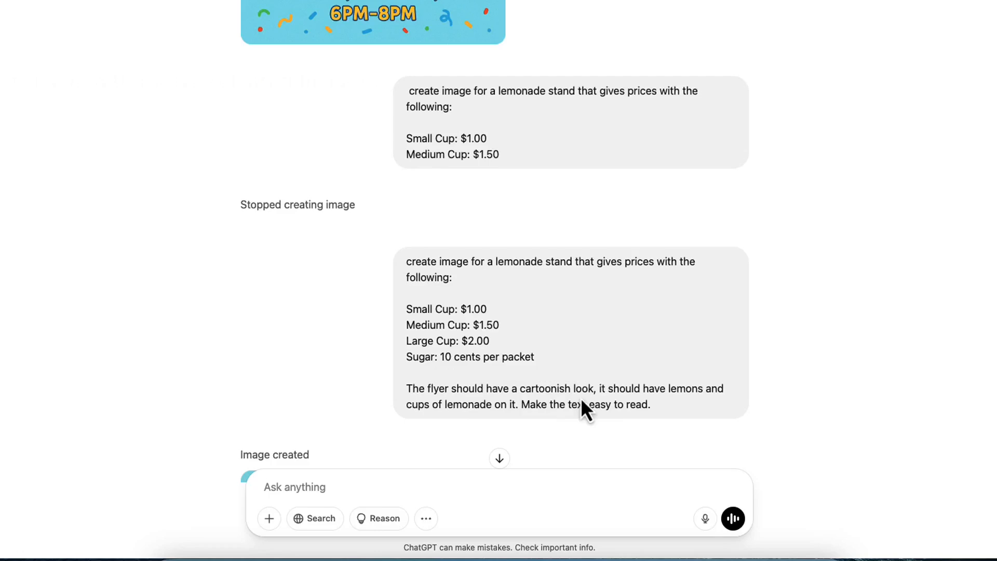
{"action": "mouse_move", "coordinate": [636, 417]}
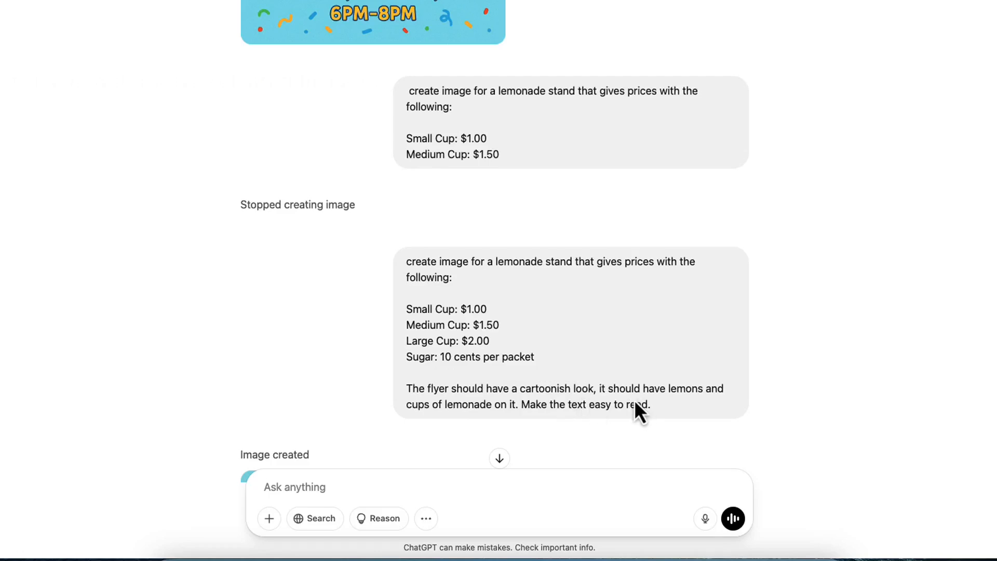
{"action": "mouse_move", "coordinate": [636, 434]}
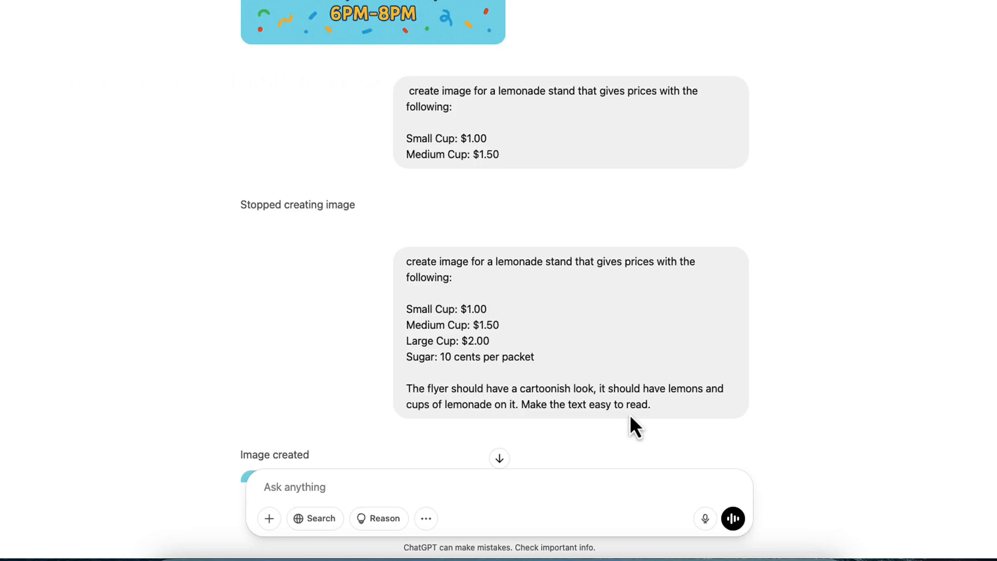
{"action": "mouse_move", "coordinate": [508, 411]}
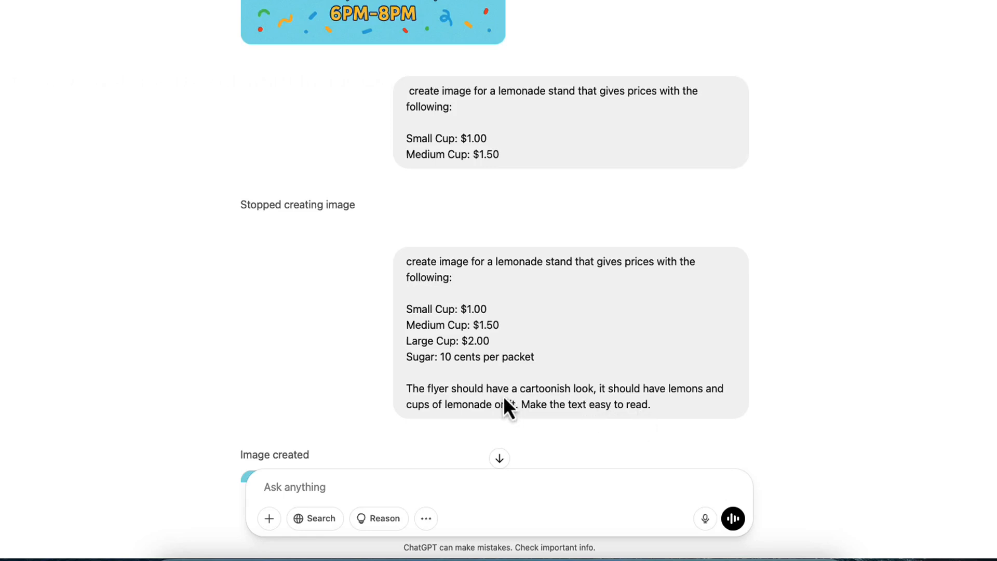
{"action": "mouse_move", "coordinate": [537, 410]}
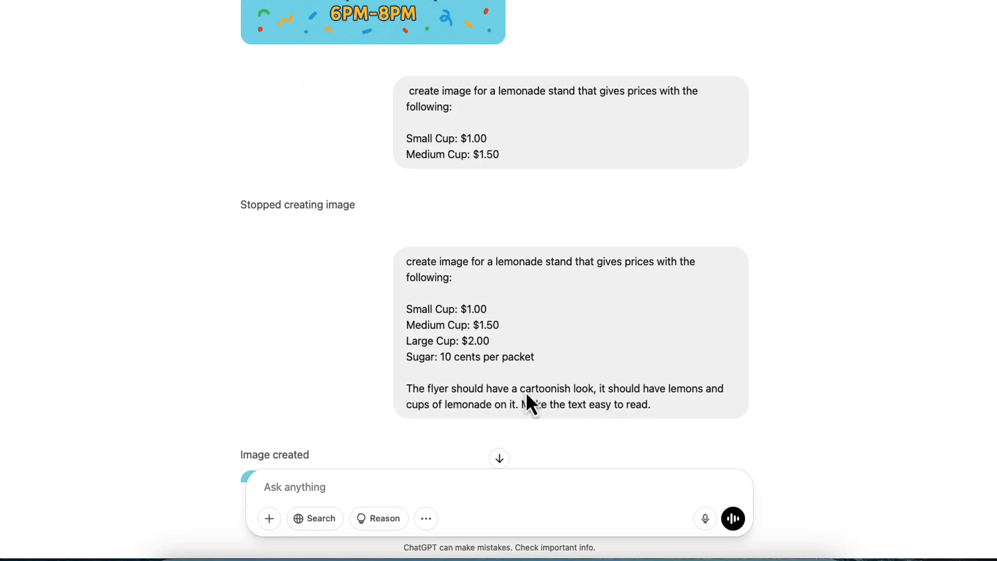
{"action": "mouse_move", "coordinate": [566, 413]}
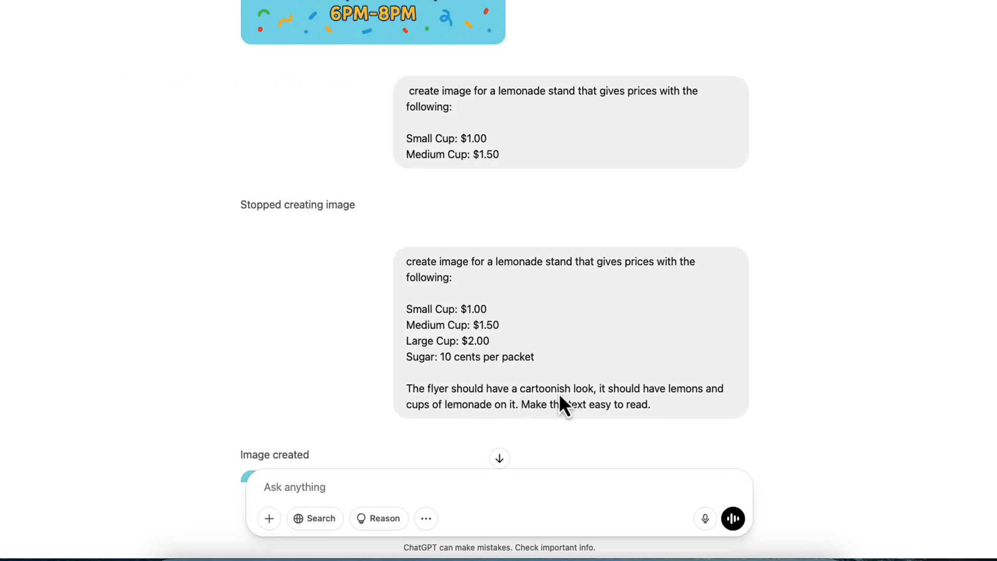
{"action": "mouse_move", "coordinate": [680, 420]}
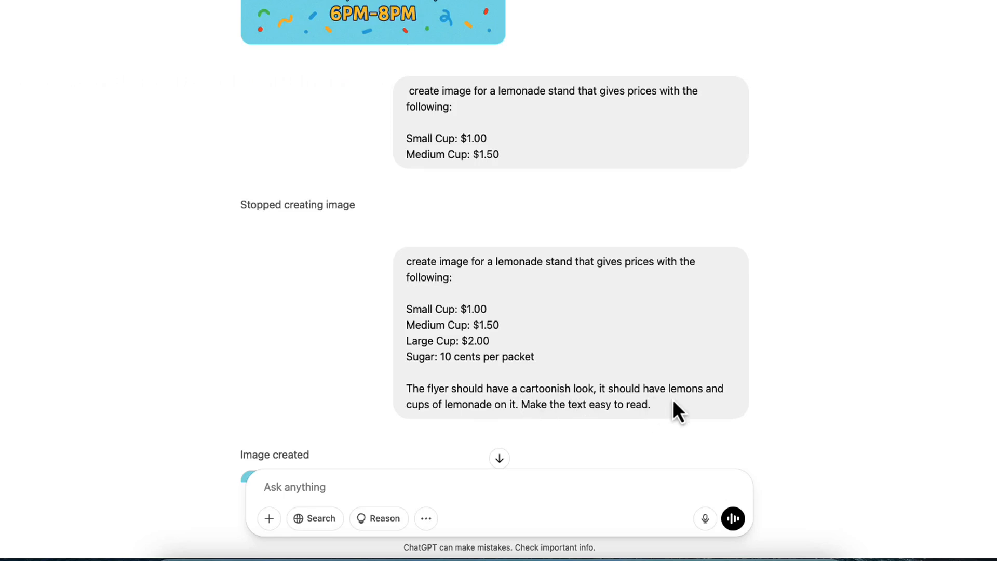
{"action": "mouse_move", "coordinate": [456, 424]}
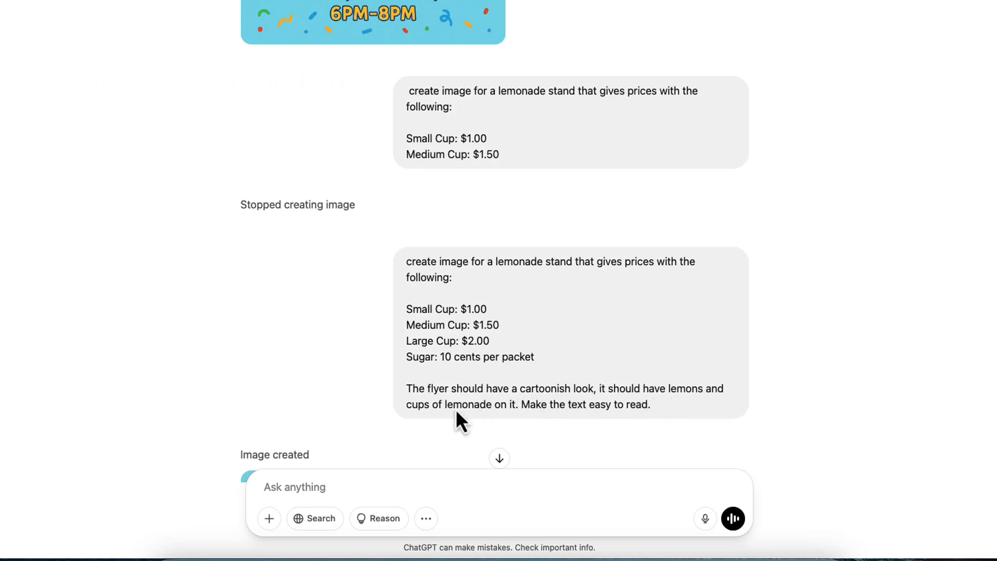
{"action": "mouse_move", "coordinate": [590, 426]}
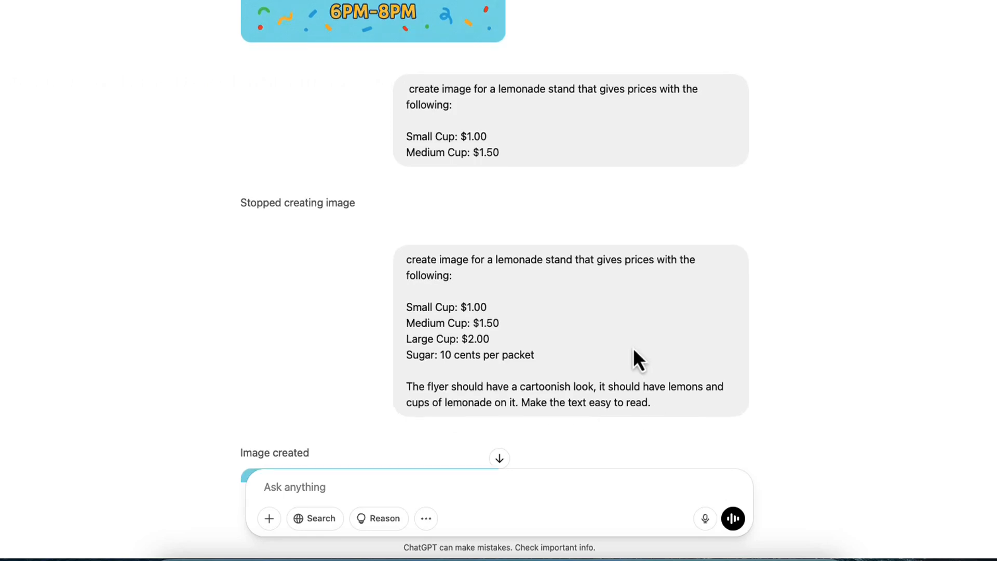
Scroll to the LEMONADE flyer listing small, medium, large cup prices and 10¢ sugar
{"action": "scroll", "scroll_direction": "down", "scroll_amount": 3}
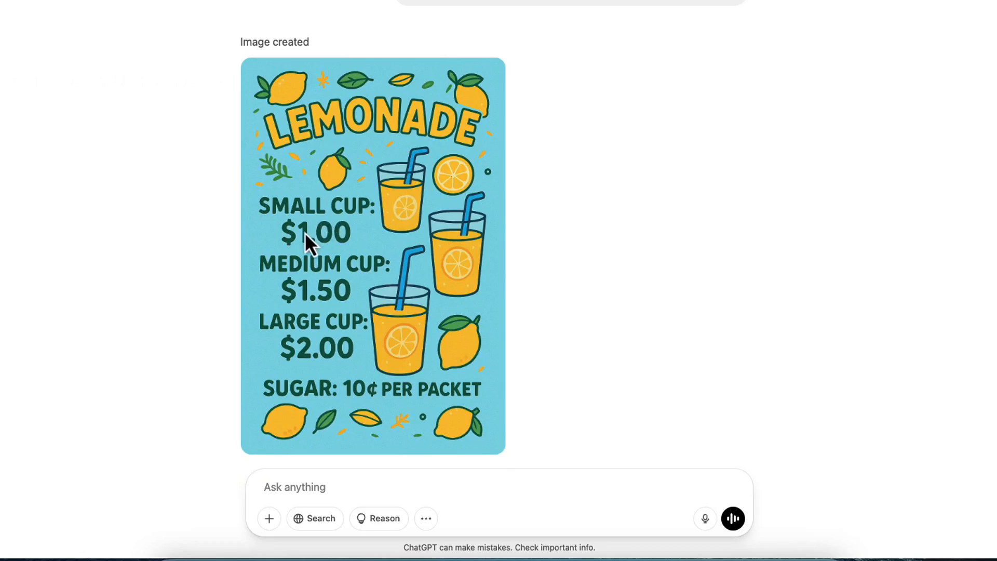
{"action": "mouse_move", "coordinate": [355, 312]}
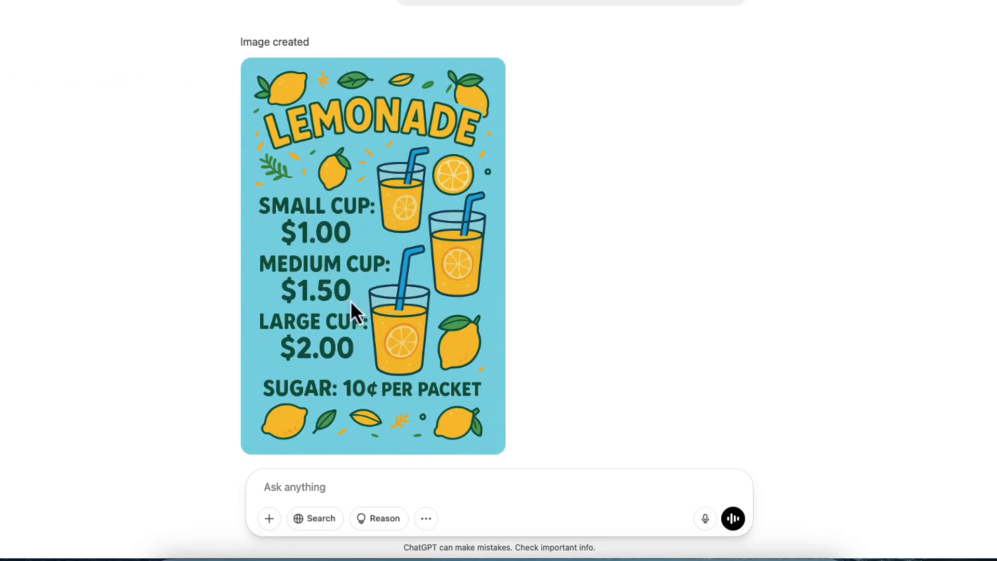
{"action": "mouse_move", "coordinate": [298, 425]}
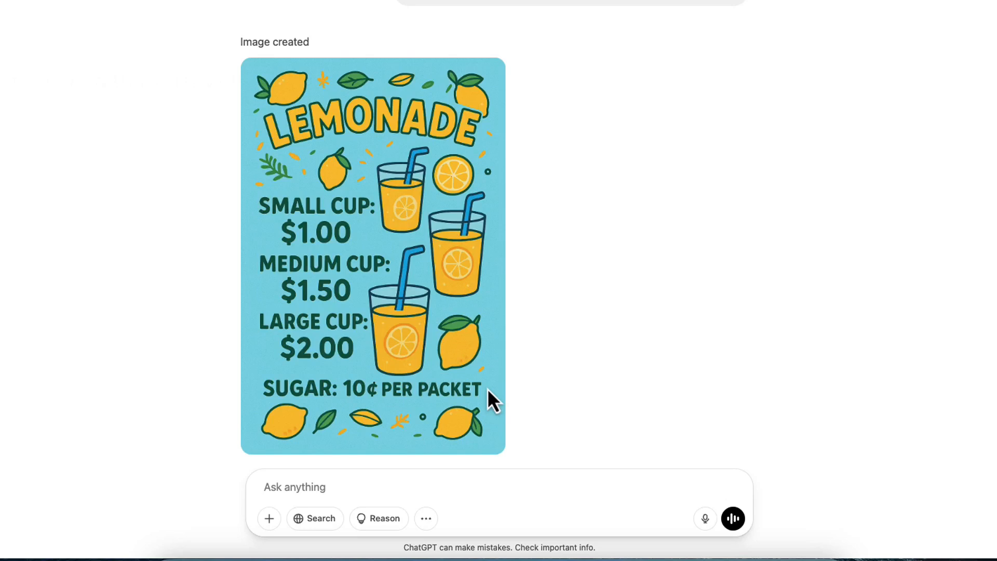
{"action": "mouse_move", "coordinate": [334, 427]}
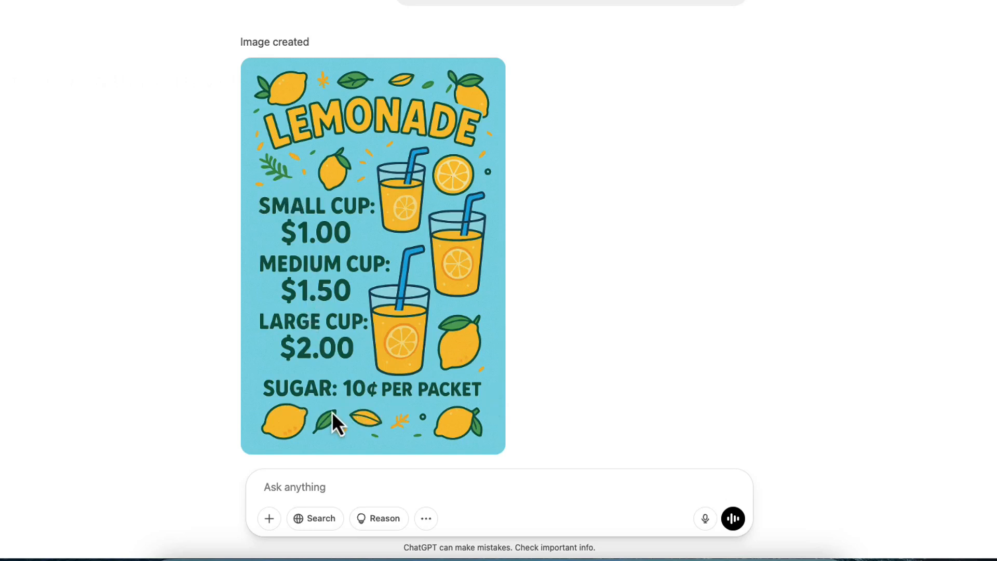
{"action": "mouse_move", "coordinate": [310, 91]}
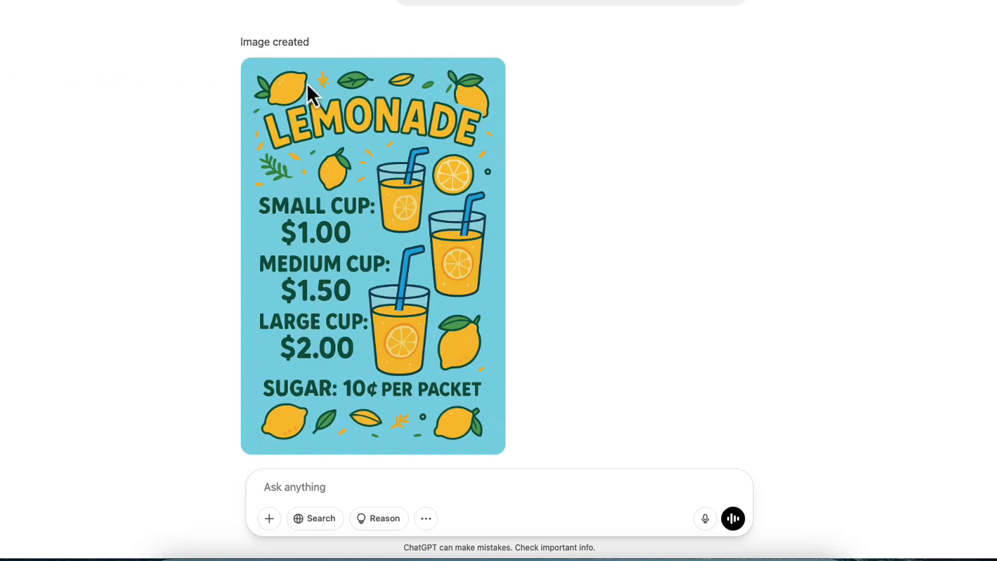
{"action": "mouse_move", "coordinate": [200, 124]}
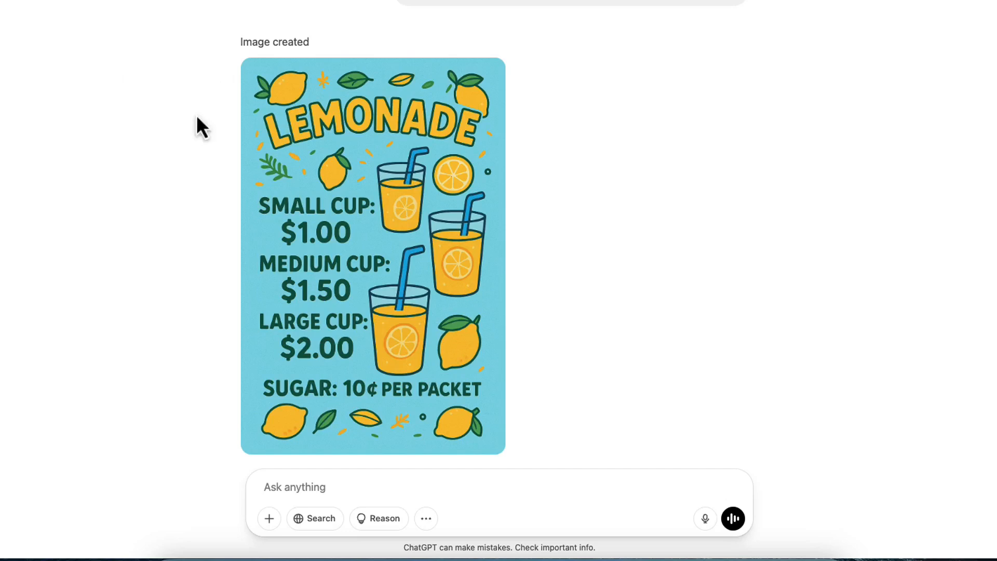
{"action": "mouse_move", "coordinate": [275, 102]}
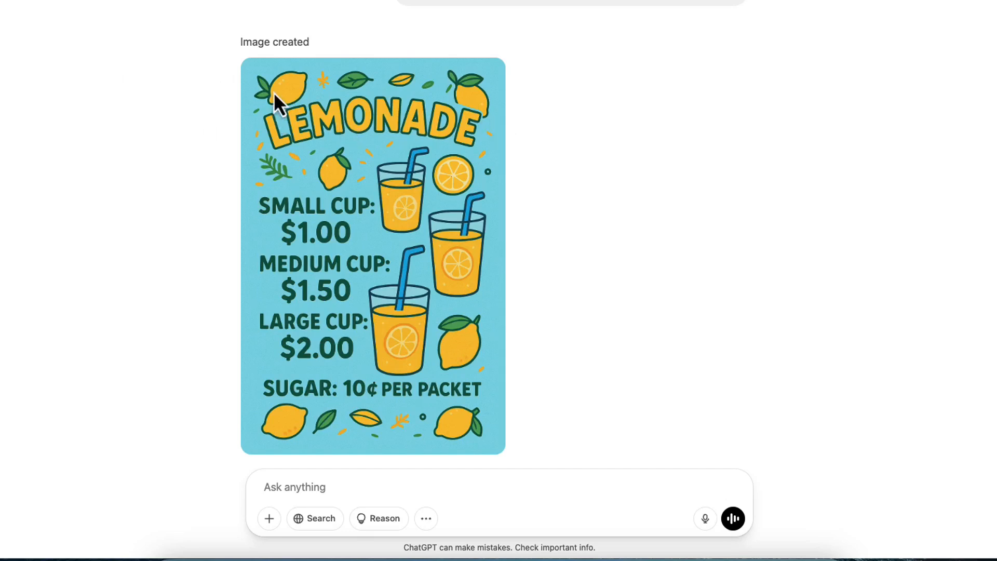
{"action": "mouse_move", "coordinate": [318, 104]}
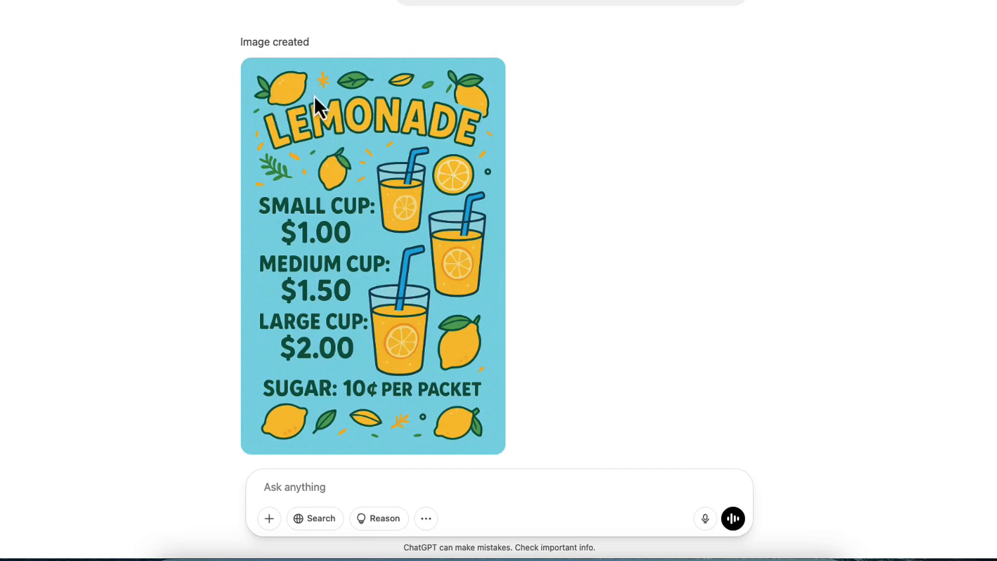
{"action": "mouse_move", "coordinate": [472, 259]}
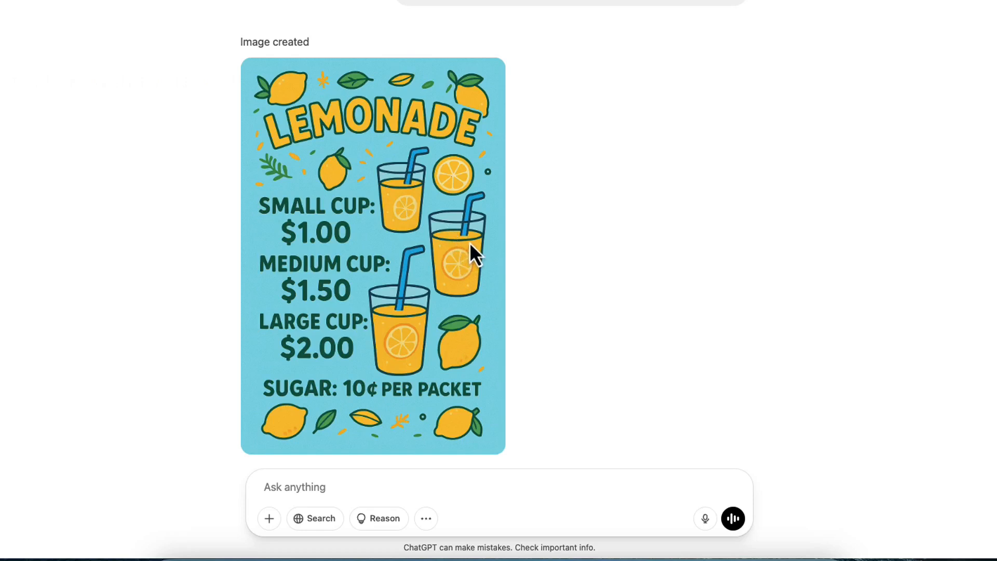
{"action": "mouse_move", "coordinate": [290, 339]}
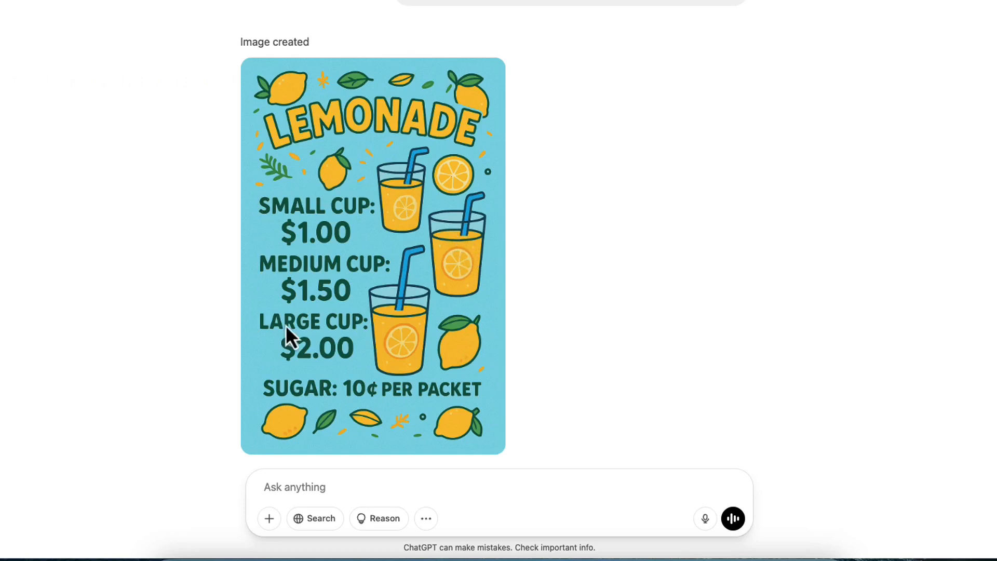
{"action": "mouse_move", "coordinate": [592, 330]}
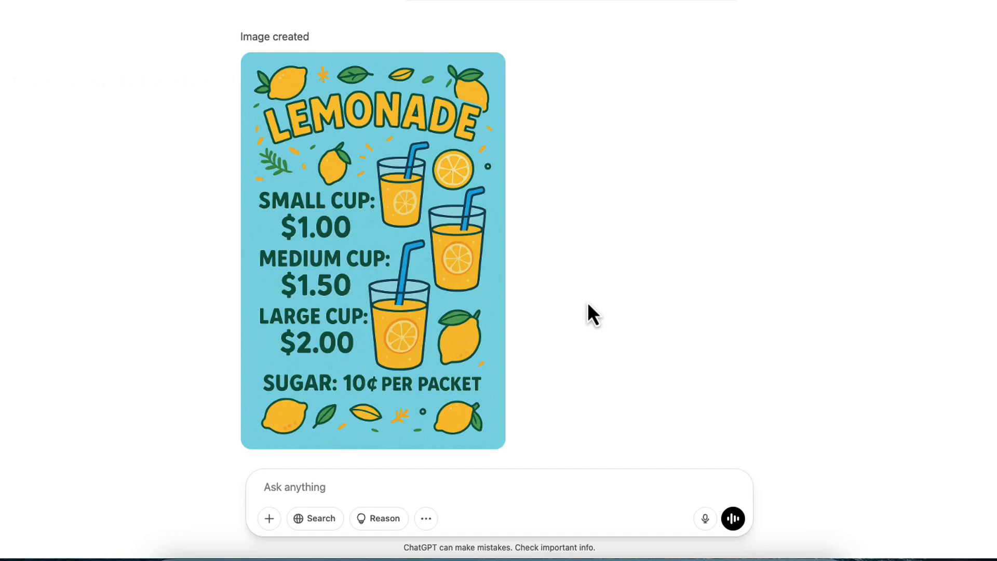
{"action": "mouse_move", "coordinate": [556, 299]}
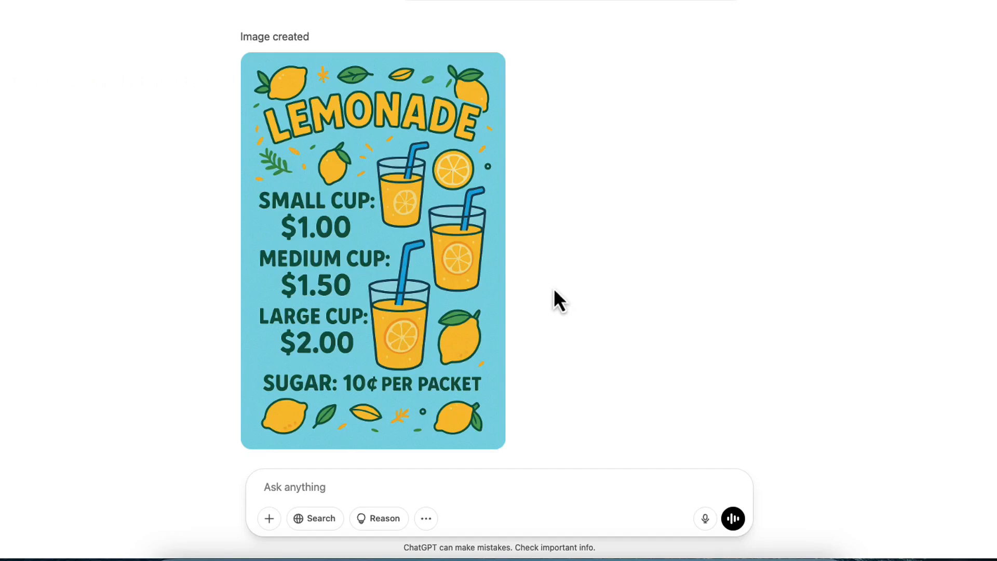
{"action": "mouse_move", "coordinate": [515, 323]}
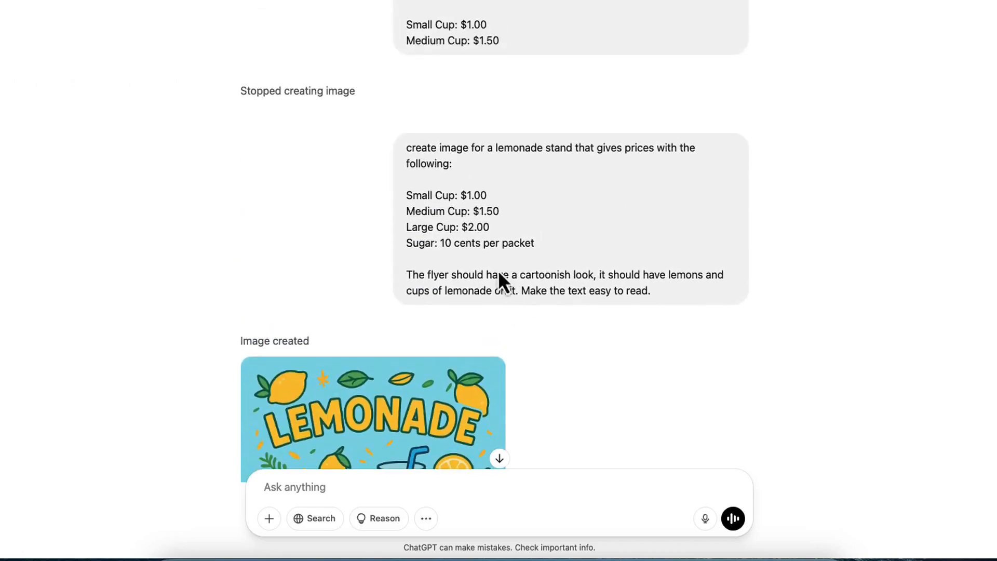
{"action": "mouse_move", "coordinate": [472, 164]}
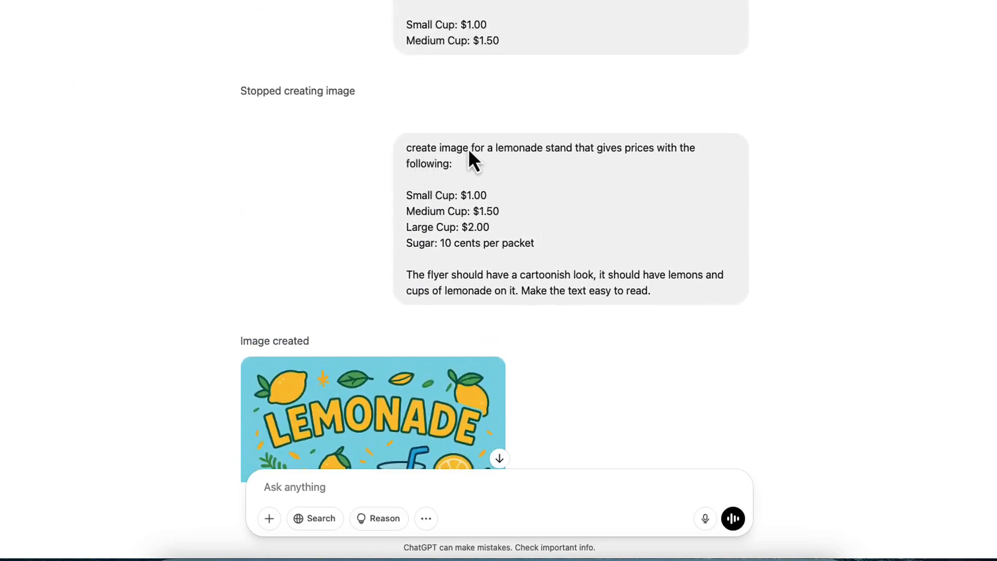
Highlight the words 'create image' at the start of the lemonade stand request
{"action": "double_click", "coordinate": [426, 148]}
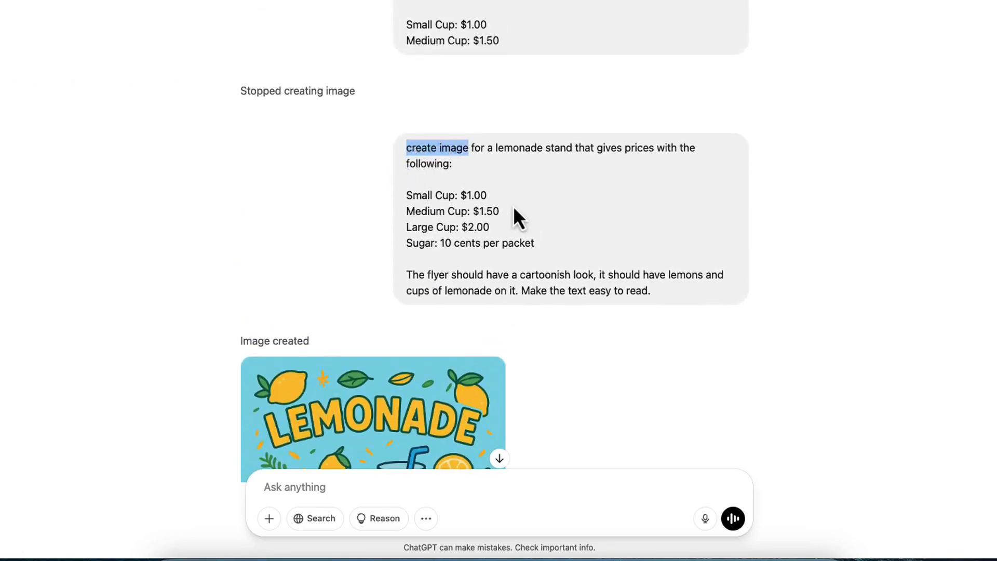